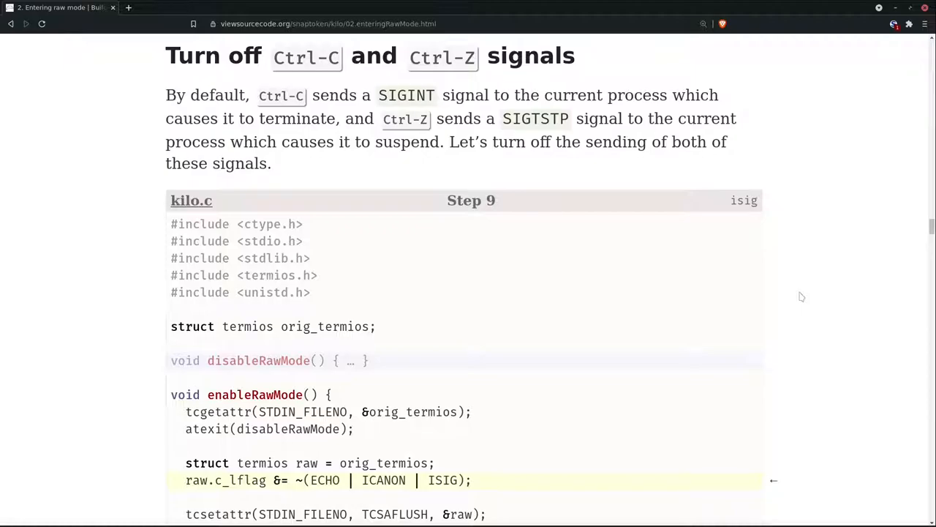
pyautogui.moveTo(805, 285)
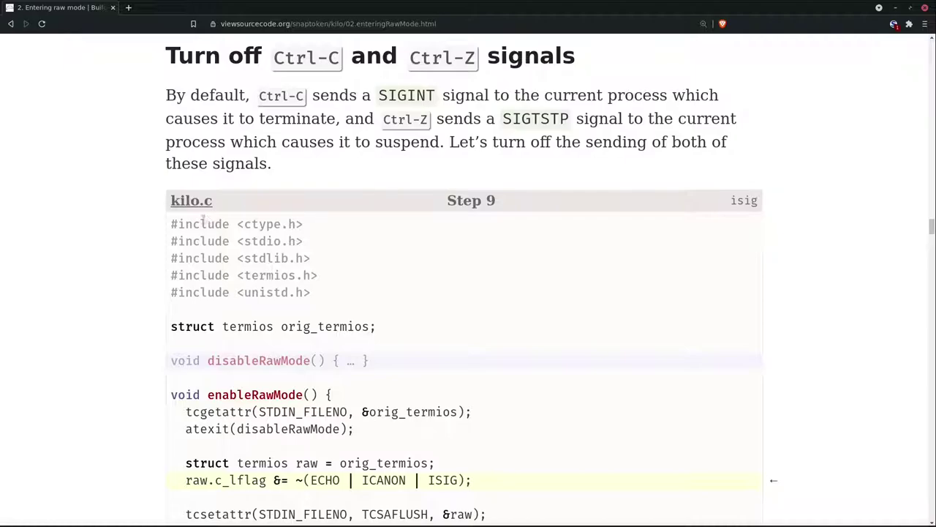
pyautogui.moveTo(196, 56)
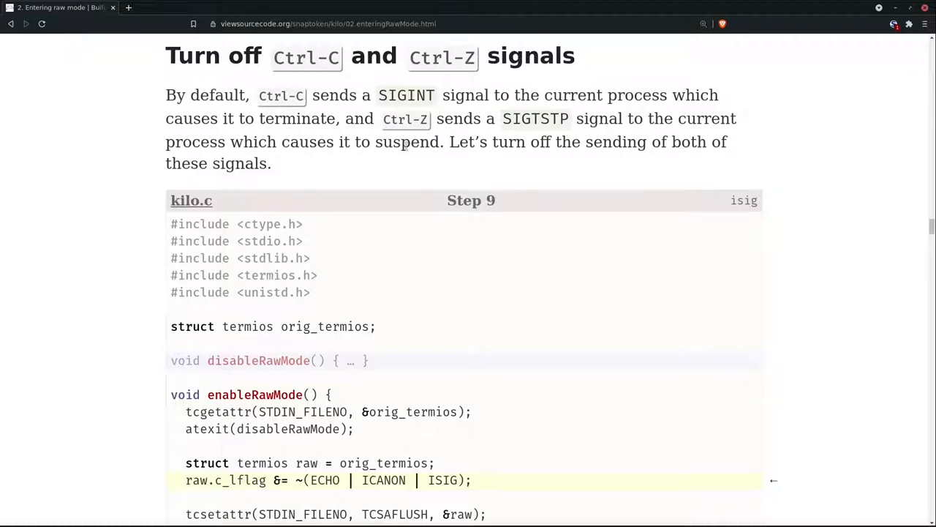
pyautogui.moveTo(343, 274)
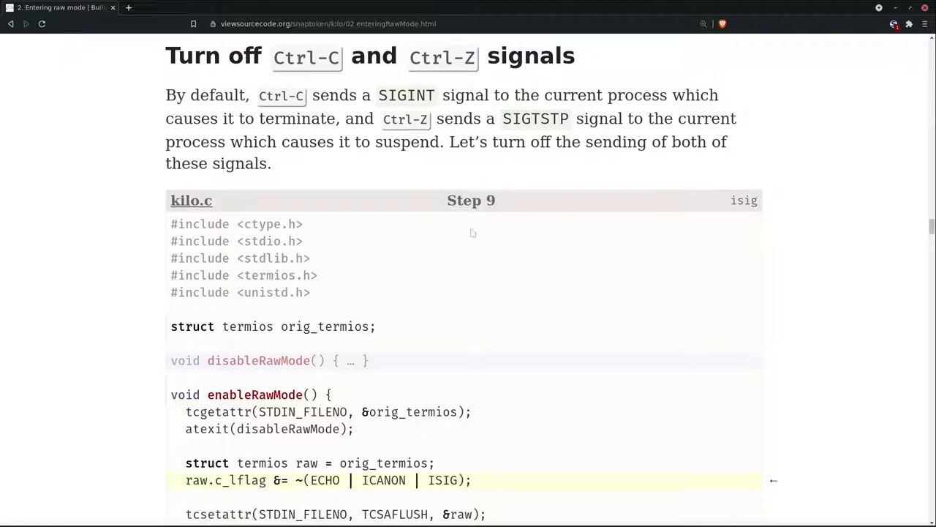
pyautogui.moveTo(427, 183)
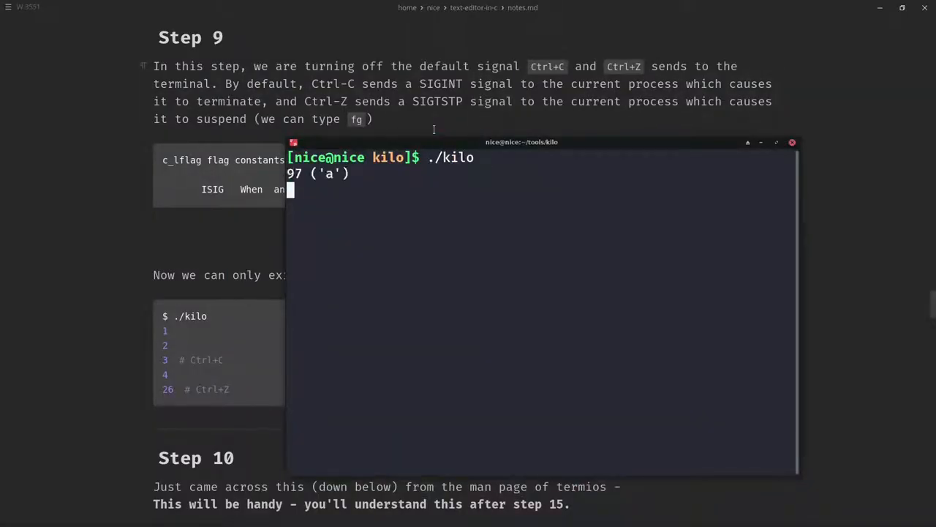
# - Type 'sd' into kilo, suspend it with Ctrl-Z, resume it with bg, then bring it back with fg
pyautogui.write('sd')
pyautogui.write('./kilo')
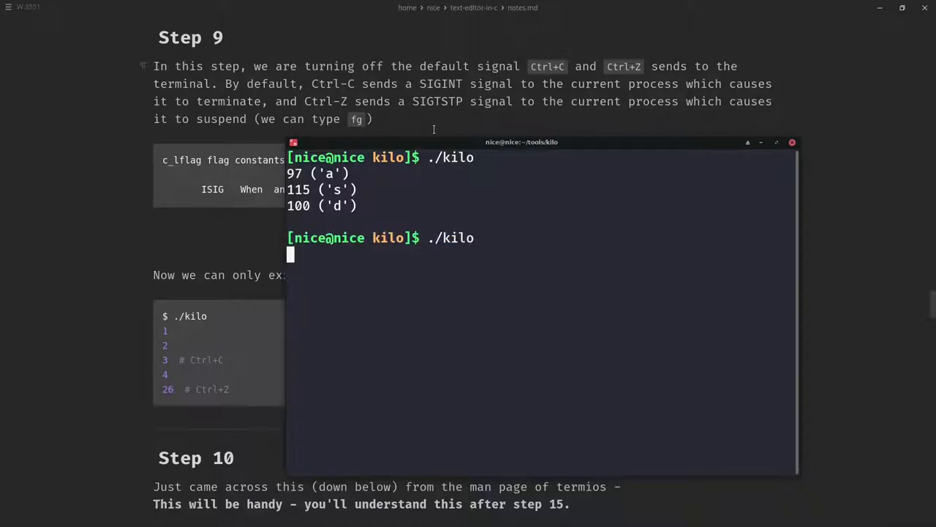
pyautogui.press('ctrl+z')
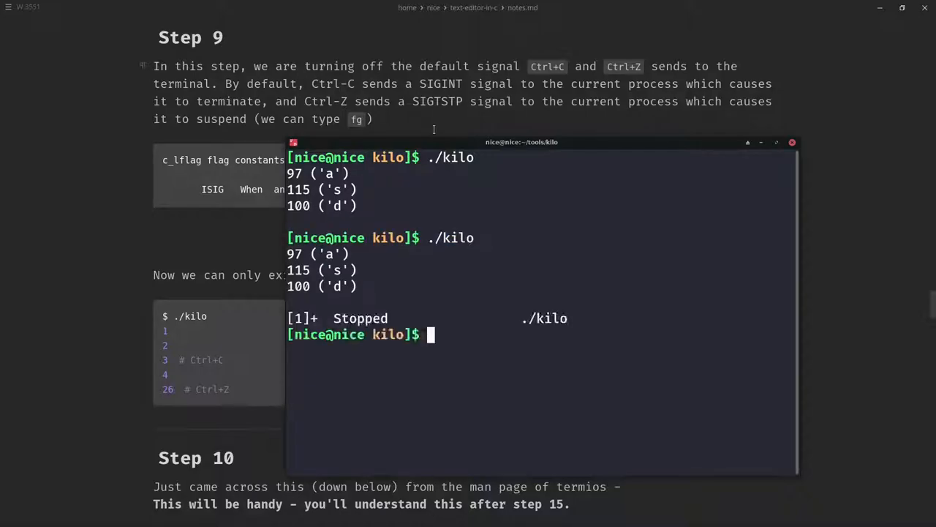
pyautogui.write('bg')
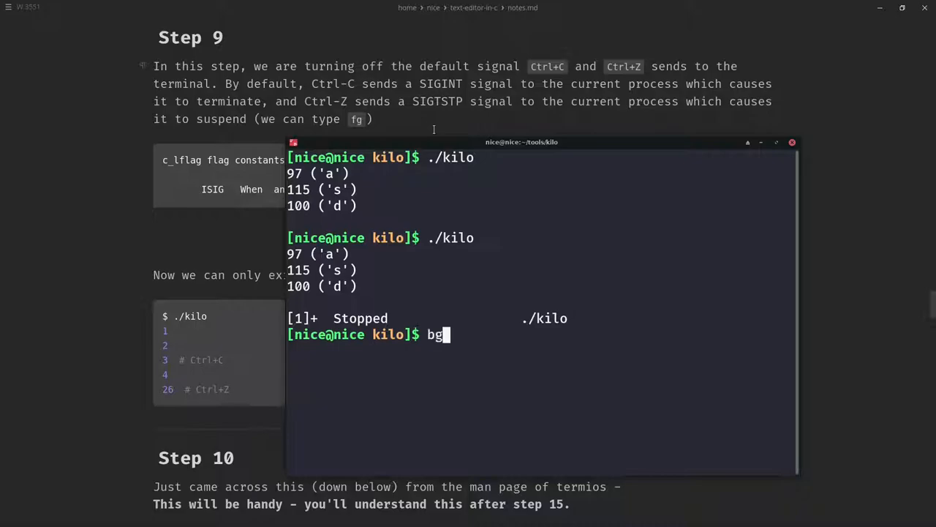
pyautogui.press('Return')
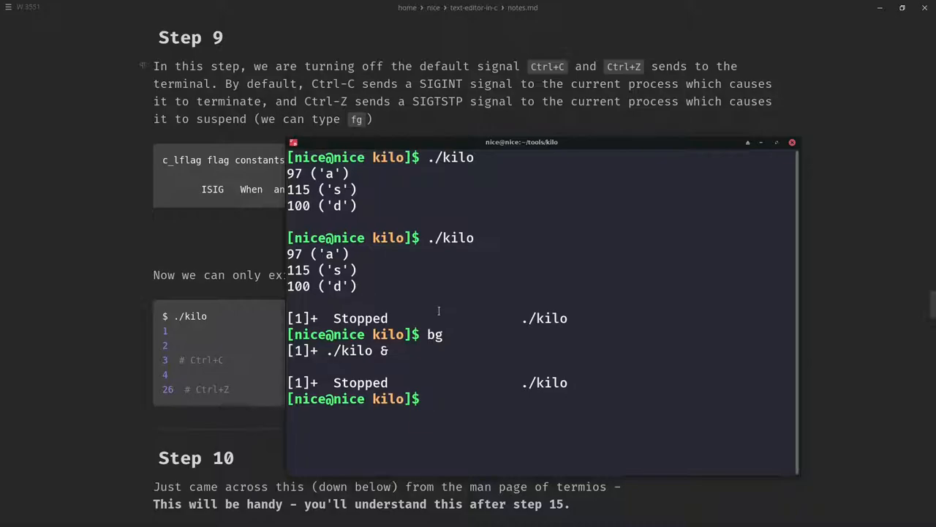
pyautogui.write('fg')
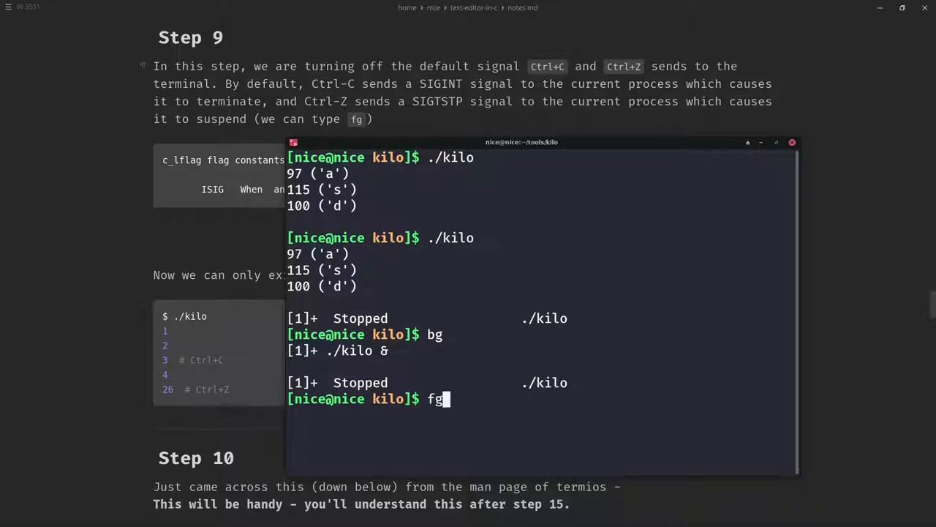
pyautogui.press('Return')
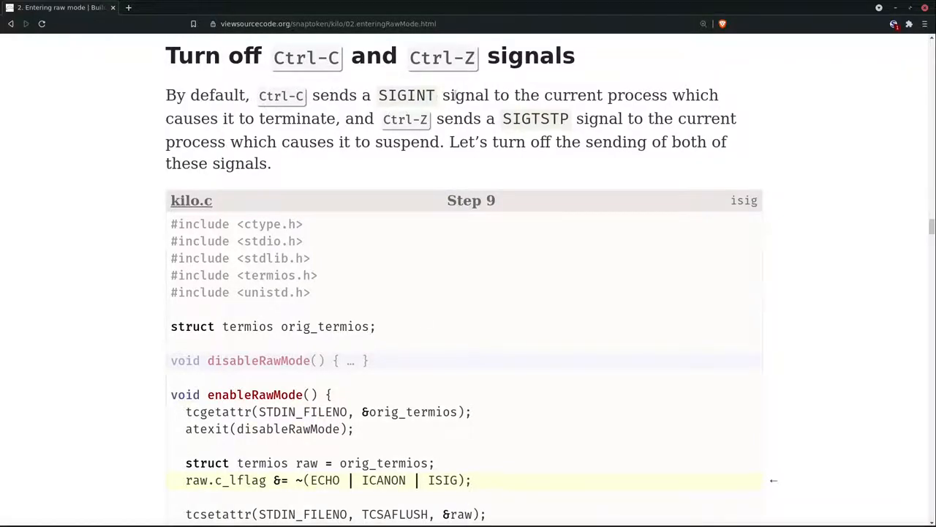
# - Highlight the SIGTSTP and suspending-the-process passages, then move down to Step 9's code
pyautogui.moveTo(448, 94); pyautogui.dragTo(720, 94)
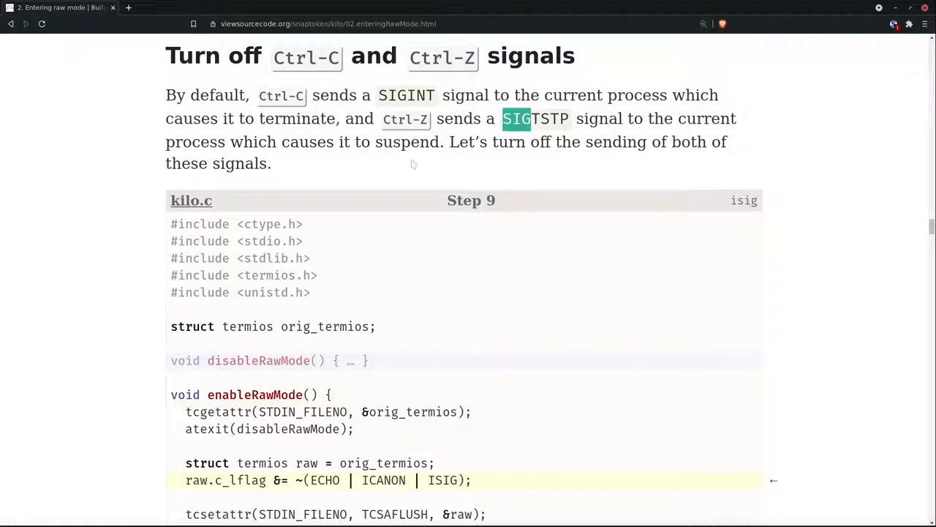
pyautogui.moveTo(227, 142); pyautogui.dragTo(432, 142)
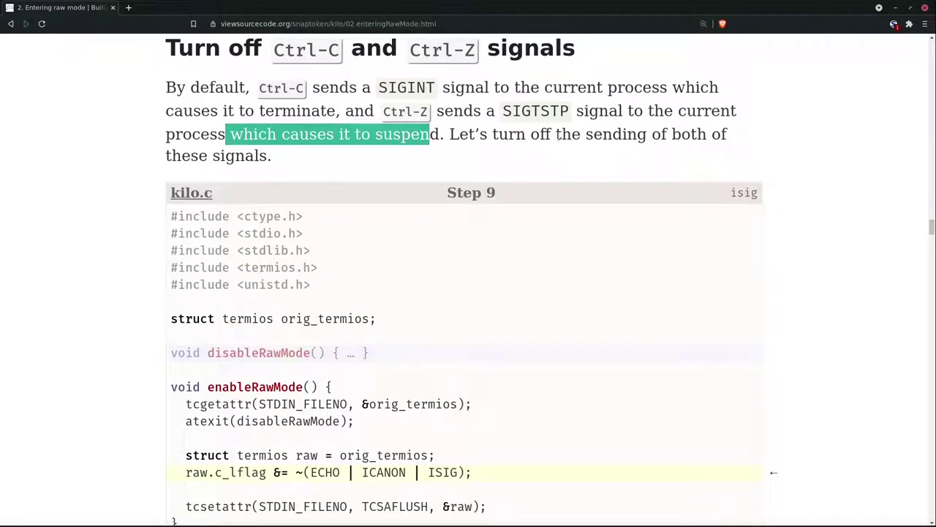
pyautogui.moveTo(358, 201)
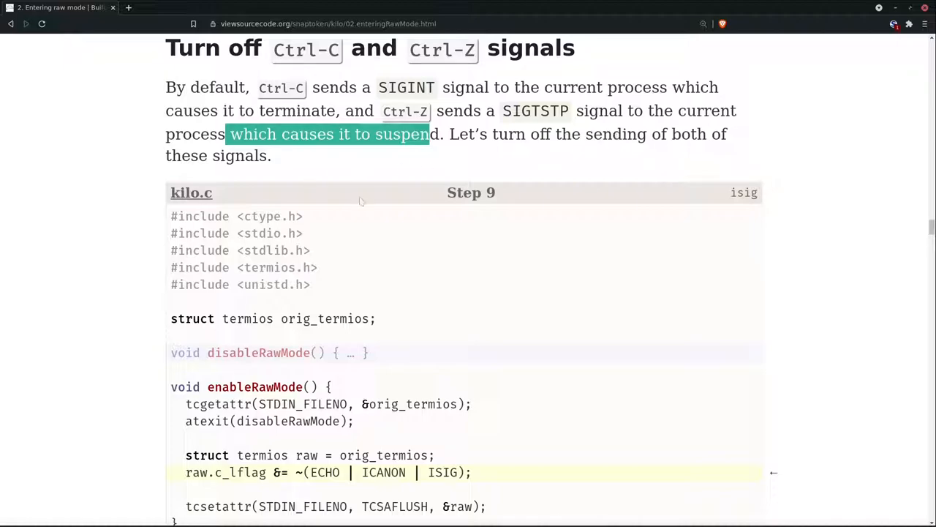
pyautogui.scroll(-3)
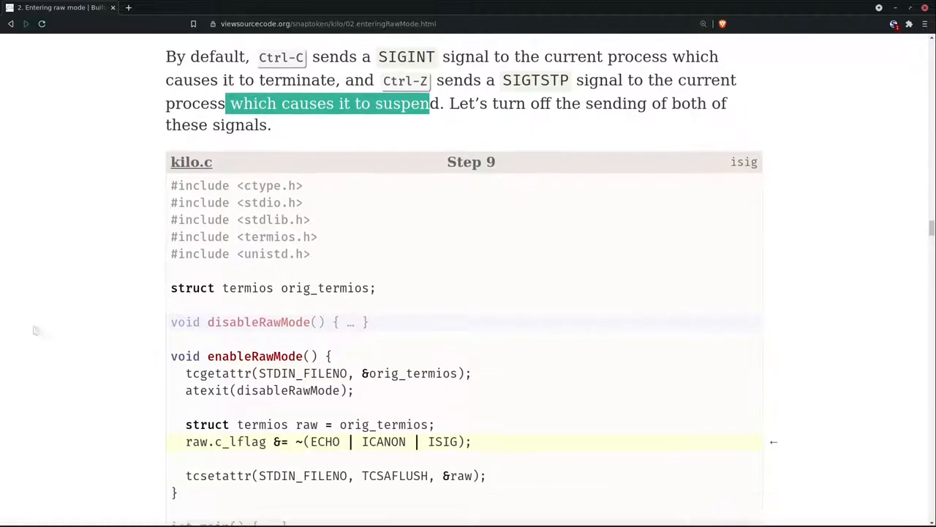
pyautogui.scroll(-3)
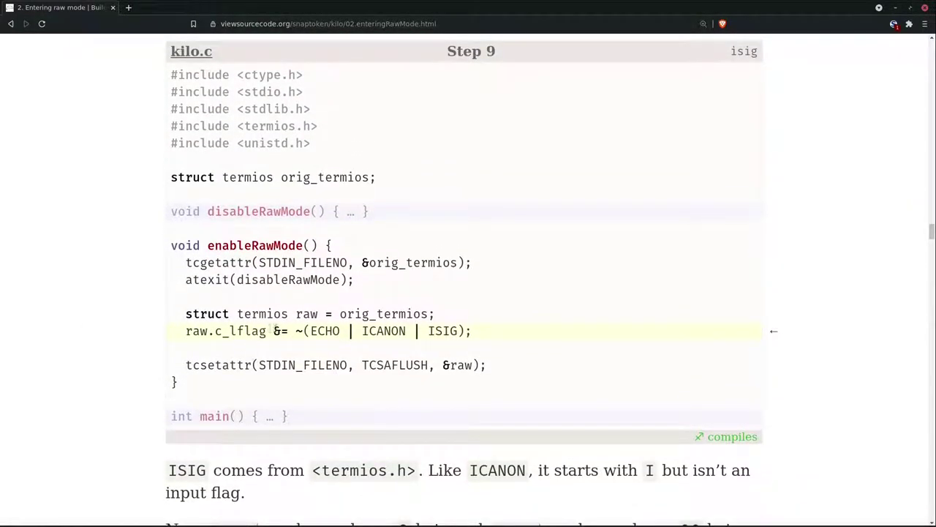
# - Mark the bitwise NOT and ISIG in the c_lflag line, read on, and return to the terminal
pyautogui.doubleClick(298, 331)
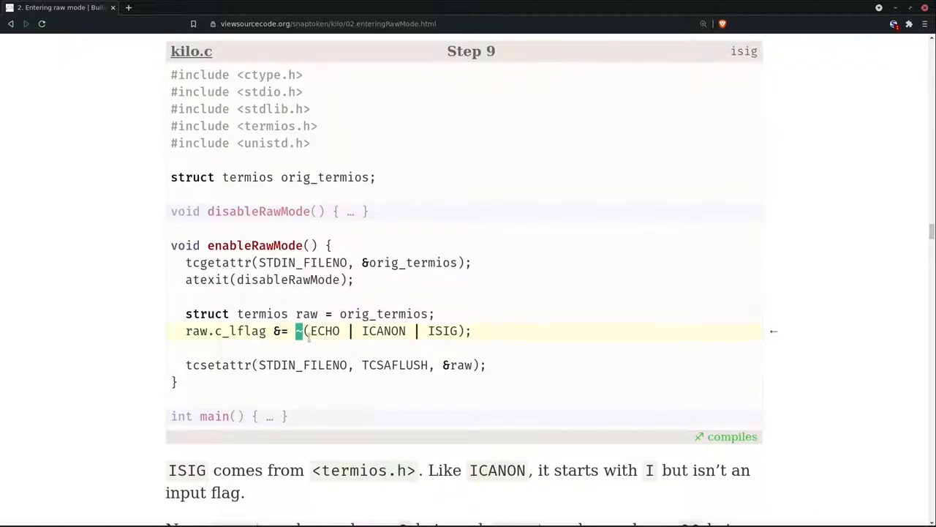
pyautogui.doubleClick(323, 330)
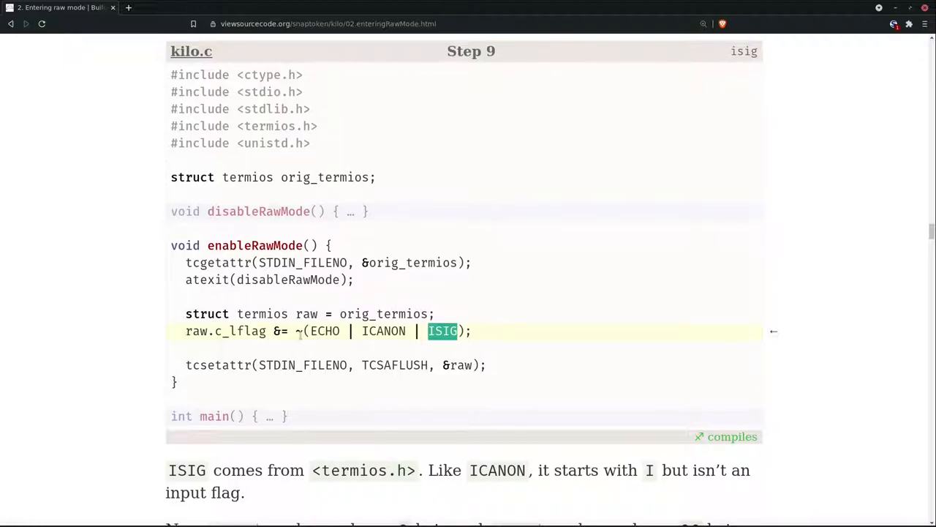
pyautogui.moveTo(307, 348)
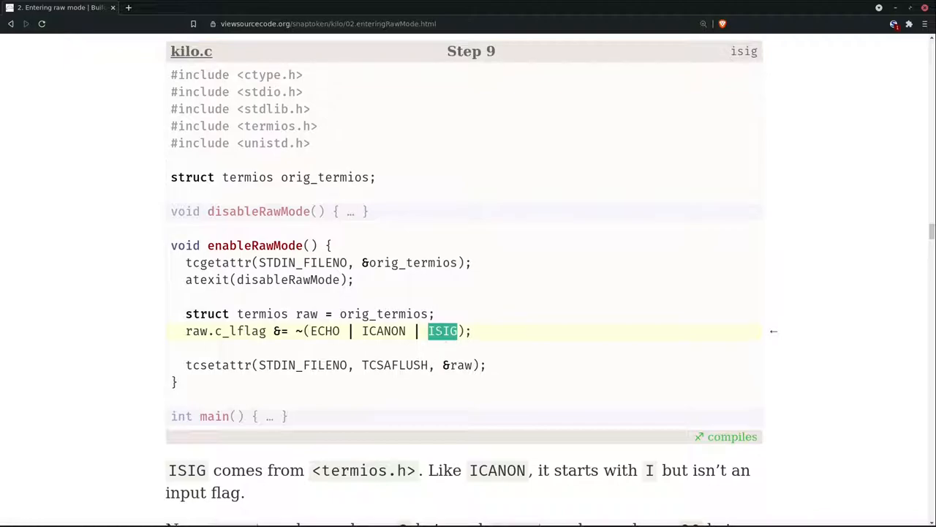
pyautogui.scroll(-3)
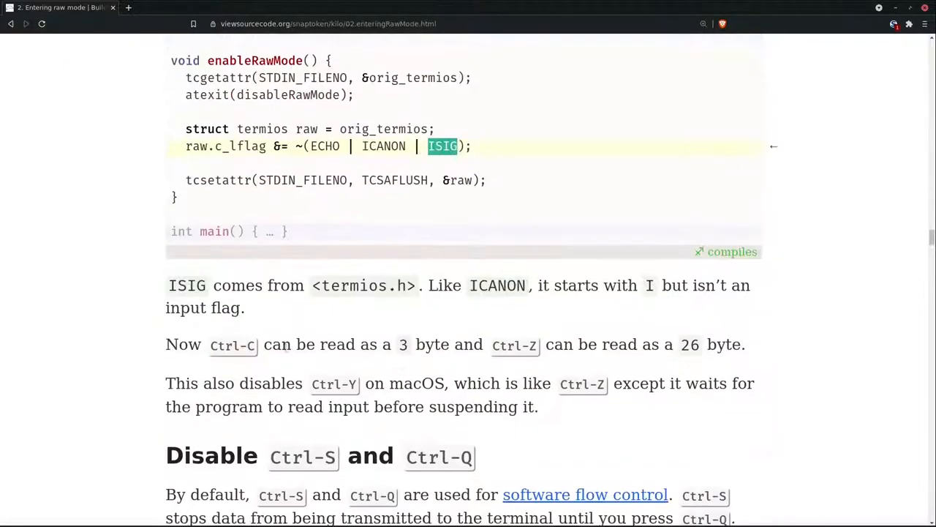
pyautogui.press('alt+Tab')
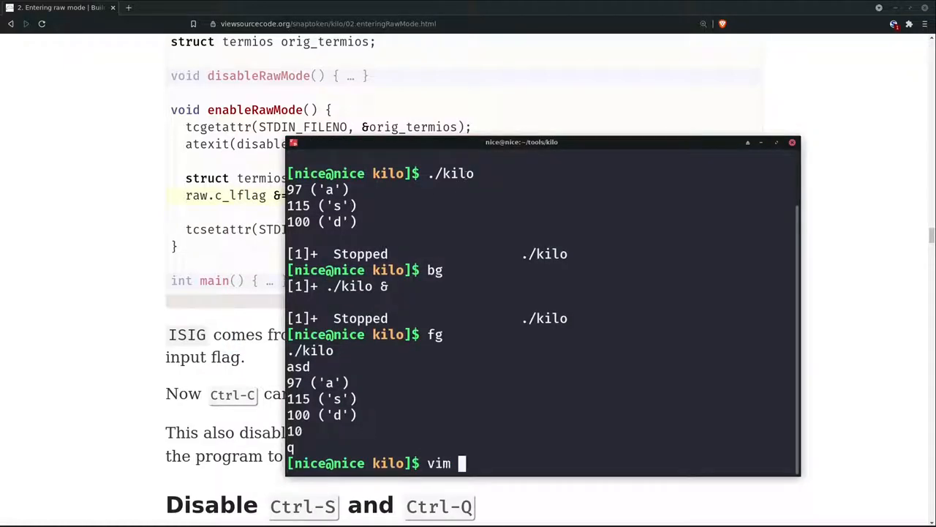
# - Add '| ISIG' to the raw.c_lflag mask on line 21 of kilo.c in Vim
pyautogui.press('Return')
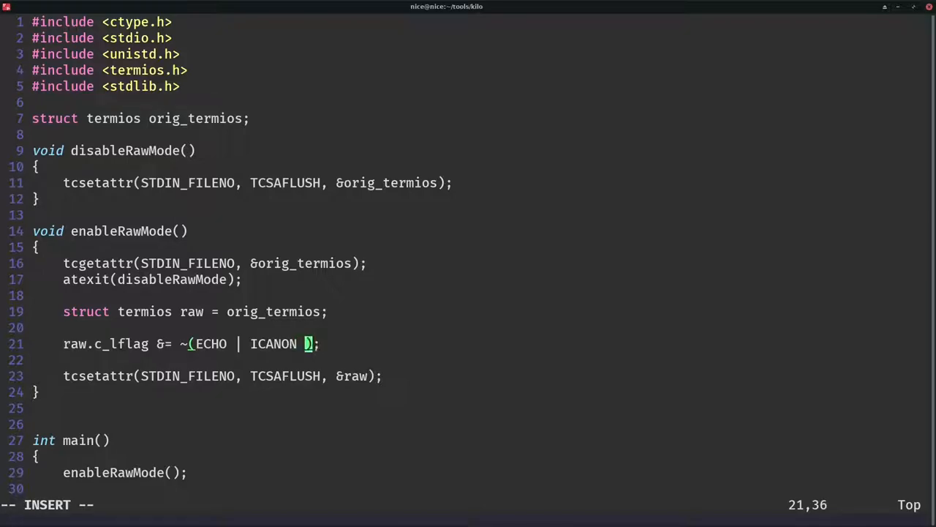
pyautogui.write('|')
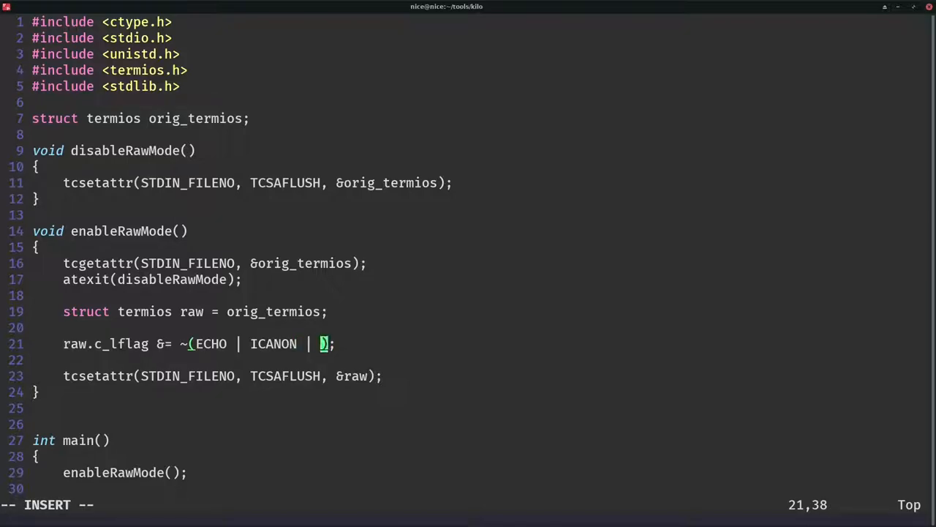
pyautogui.write('ISIG')
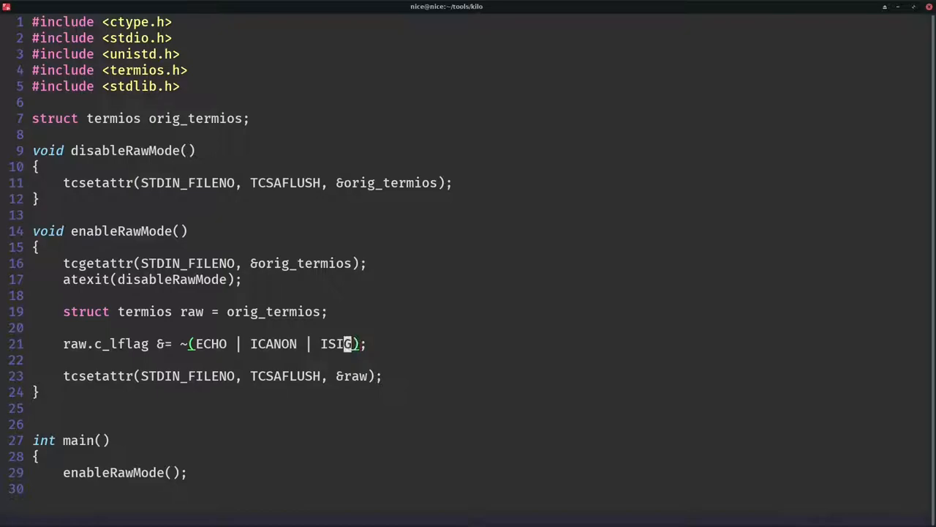
pyautogui.press('Return')
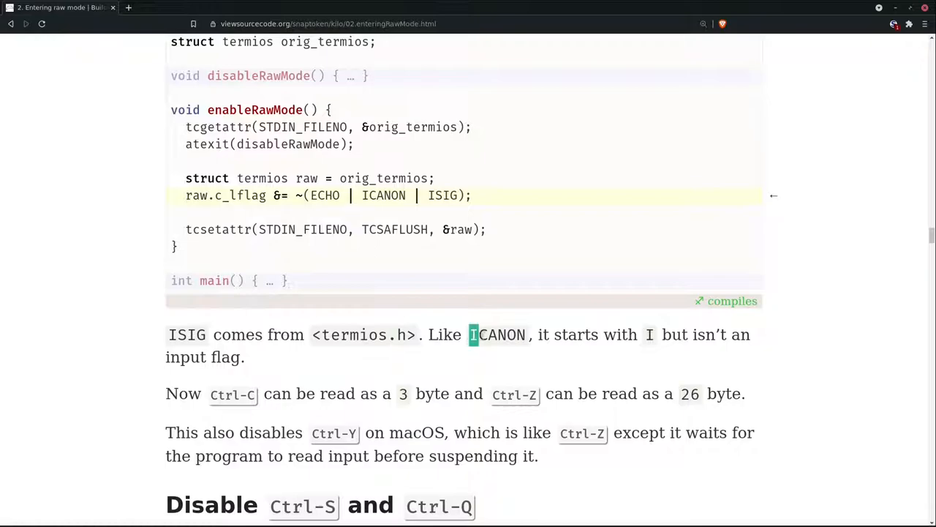
# - Mark the c_lflag field name and scroll through the ISIG step to the text below it
pyautogui.doubleClick(498, 334)
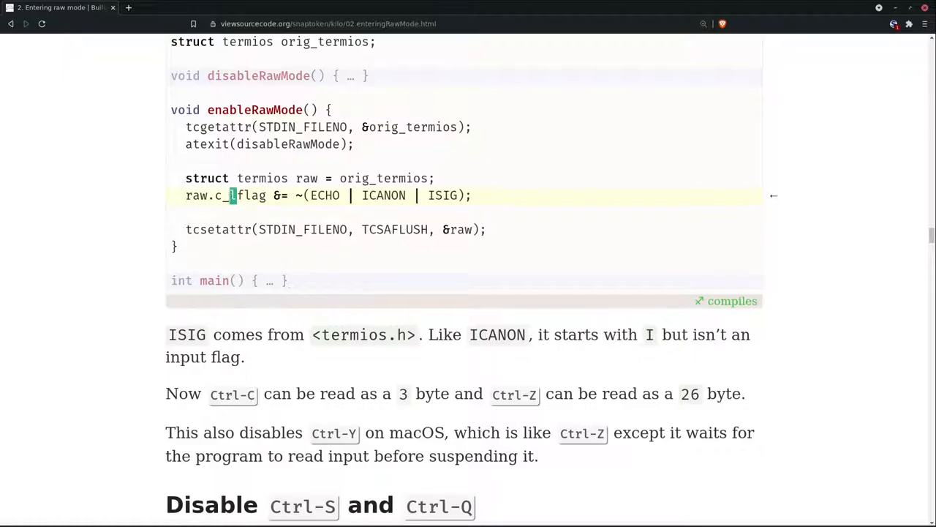
pyautogui.scroll(3)
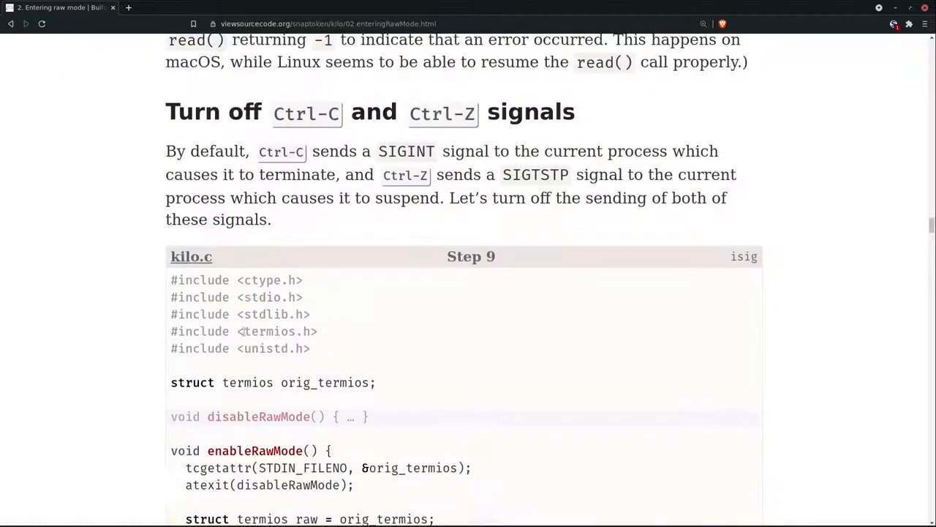
pyautogui.scroll(-3)
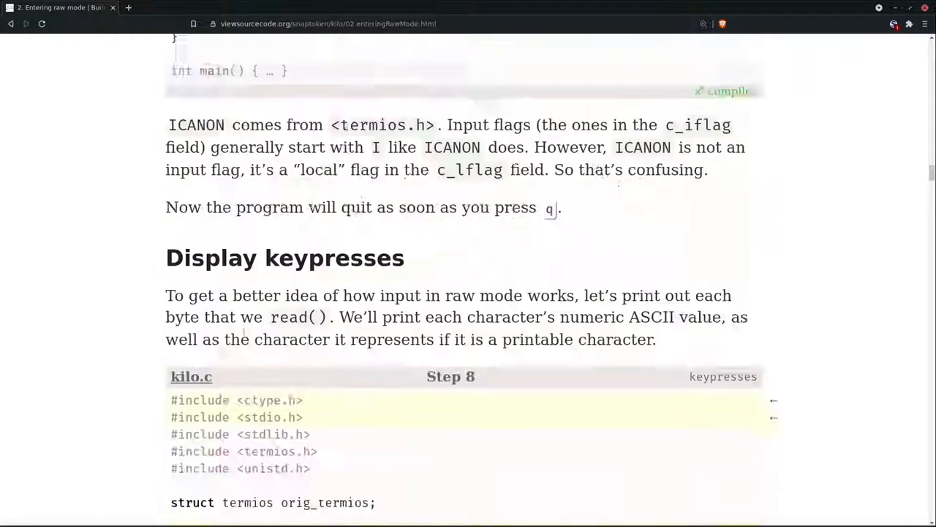
pyautogui.scroll(3)
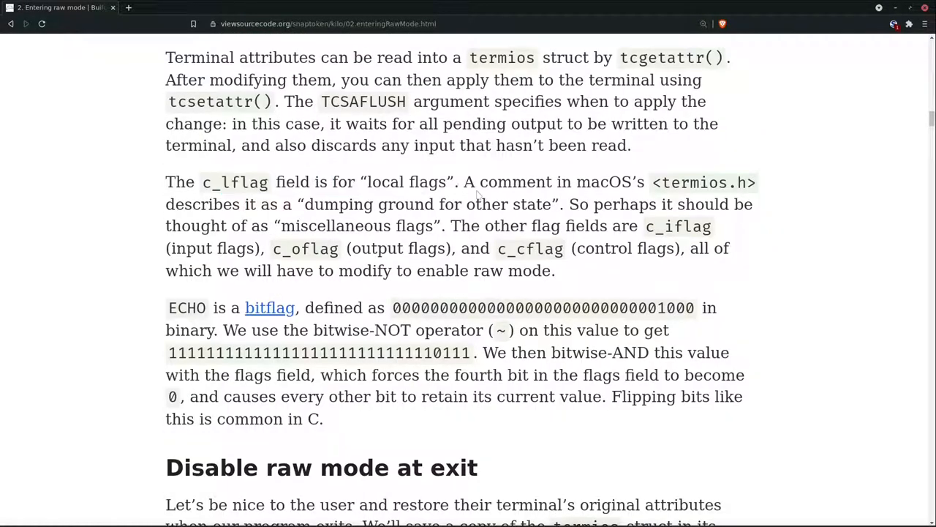
pyautogui.scroll(-3)
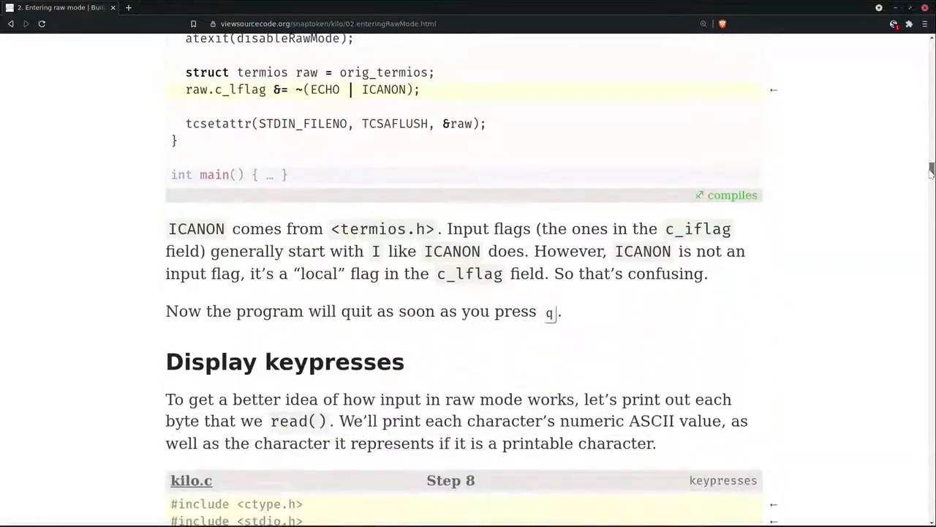
pyautogui.scroll(-3)
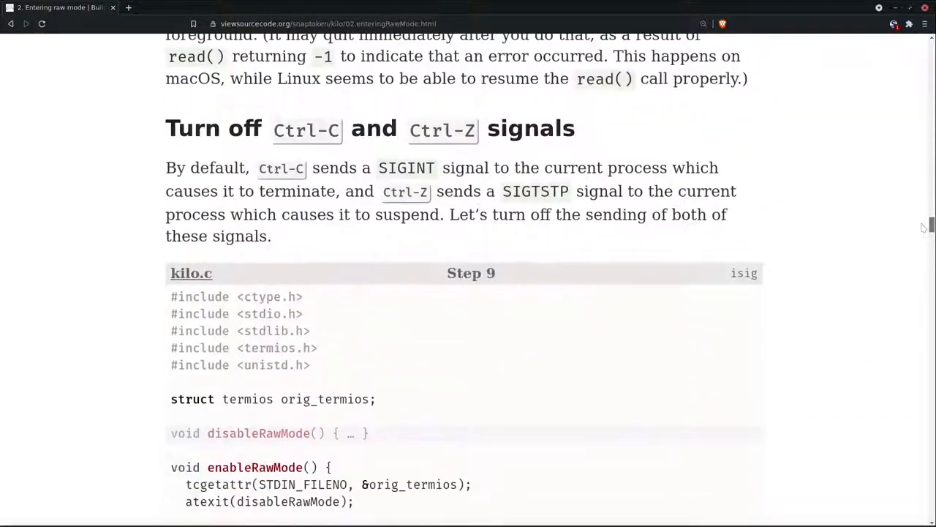
pyautogui.scroll(-3)
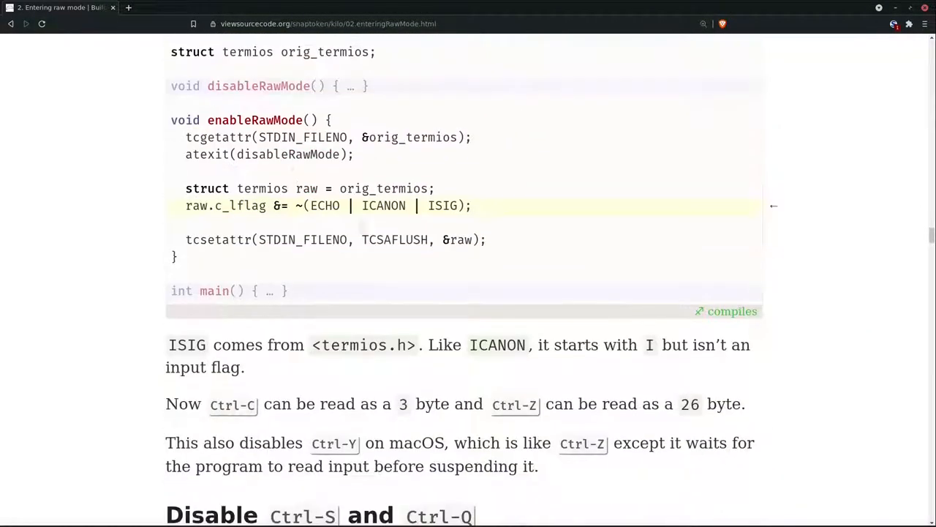
pyautogui.scroll(-3)
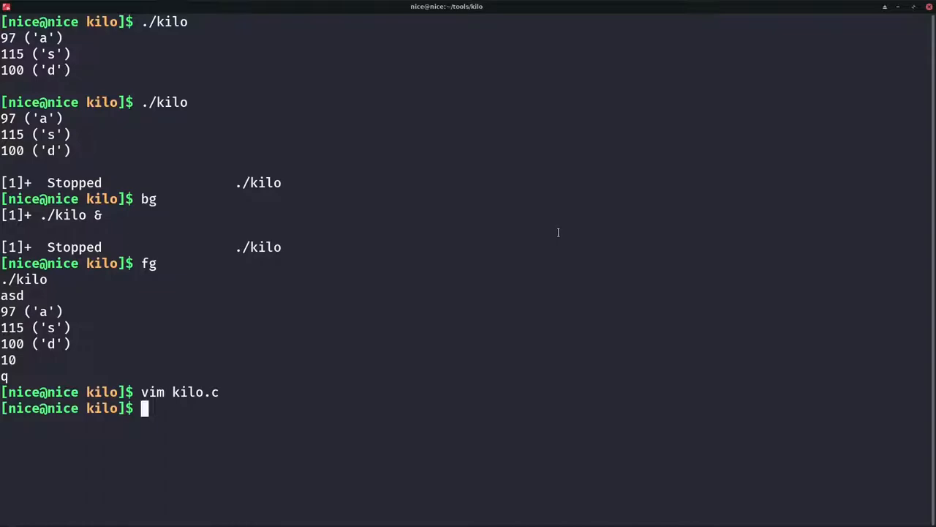
# - Rebuild kilo with 'make kilo' and launch the new ./kilo build
pyautogui.write('make kilo')
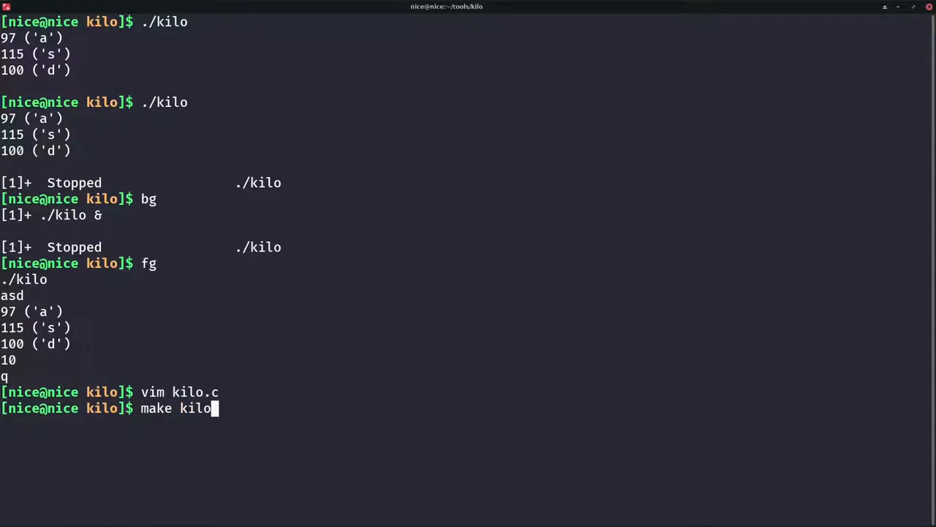
pyautogui.press('Return')
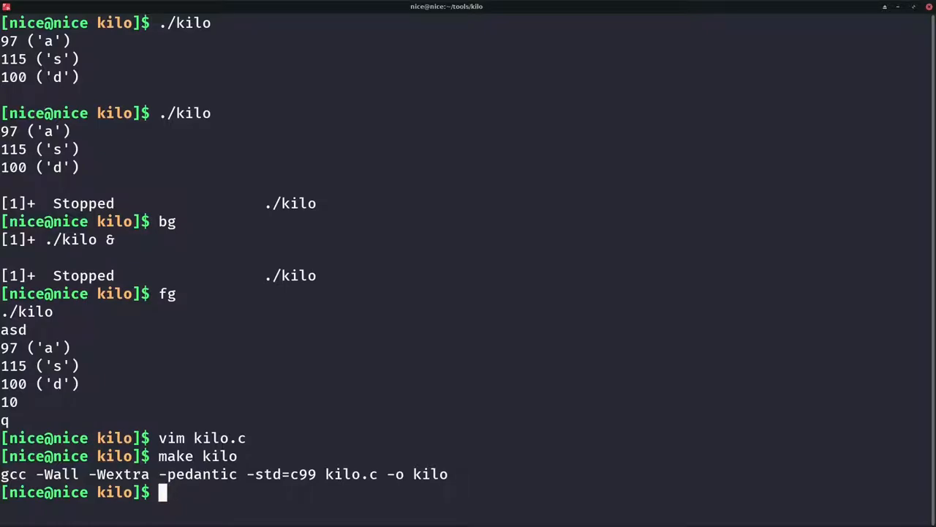
pyautogui.write('./kilo')
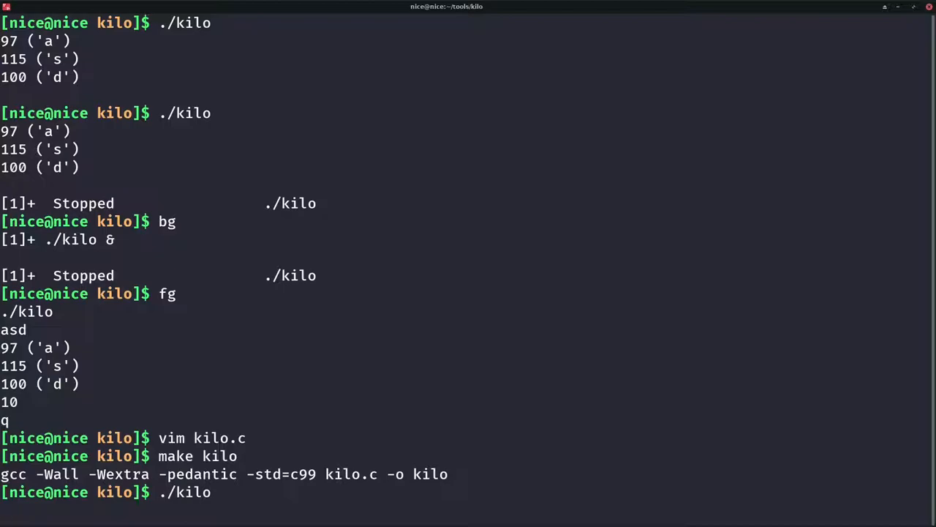
pyautogui.press('Return')
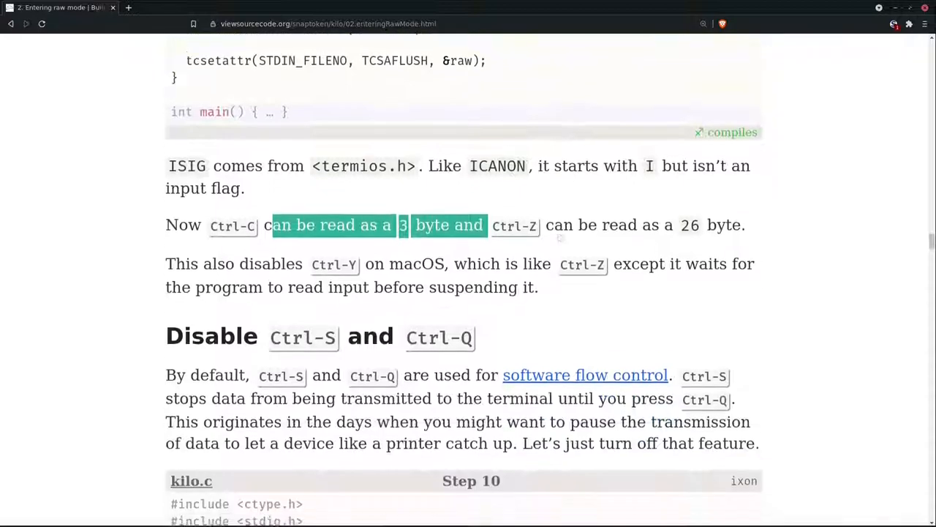
# - Scroll the tutorial to the Disable Ctrl-S and Ctrl-Q section
pyautogui.scroll(3)
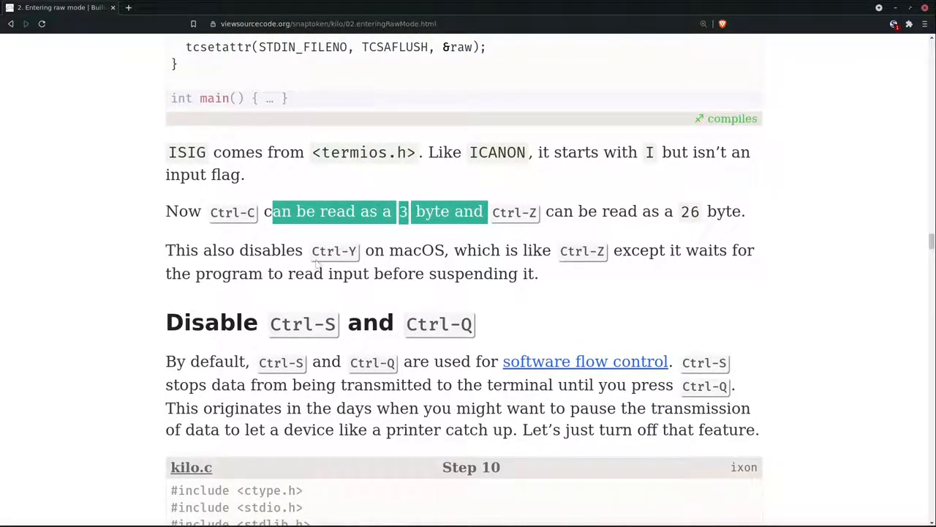
pyautogui.moveTo(456, 267)
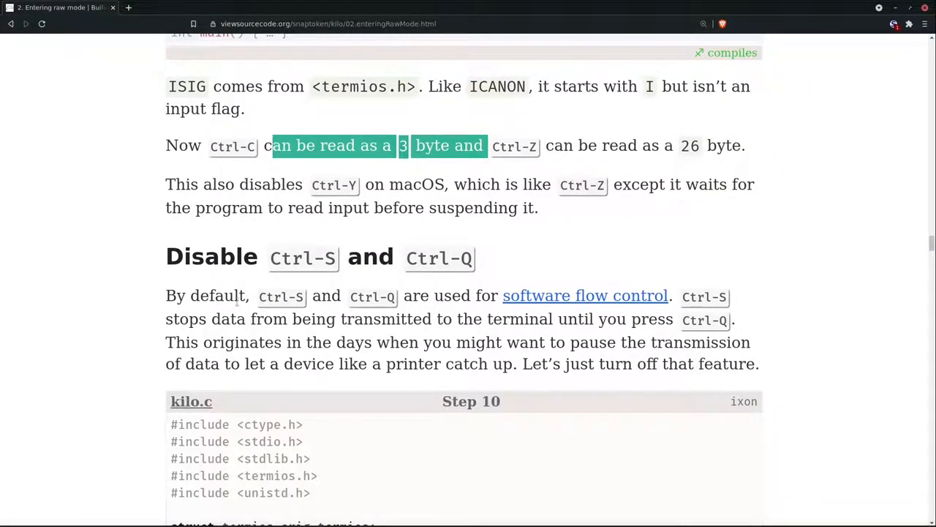
pyautogui.scroll(-3)
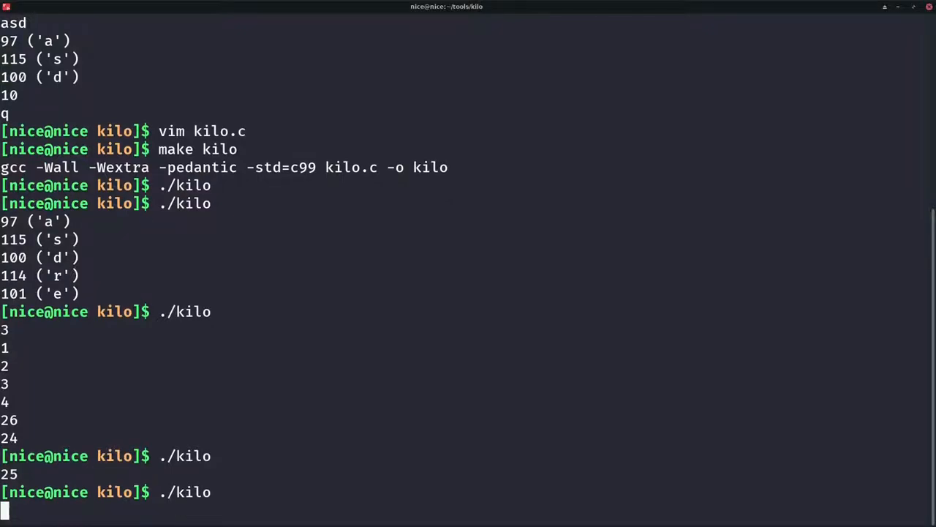
# - Scroll further into Step 10's software flow control explanation
pyautogui.scroll(-3)
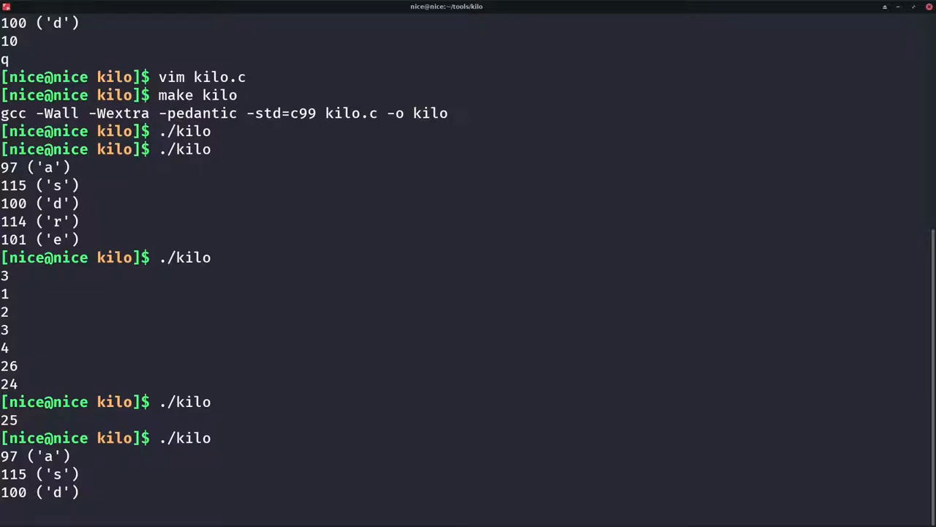
pyautogui.scroll(-3)
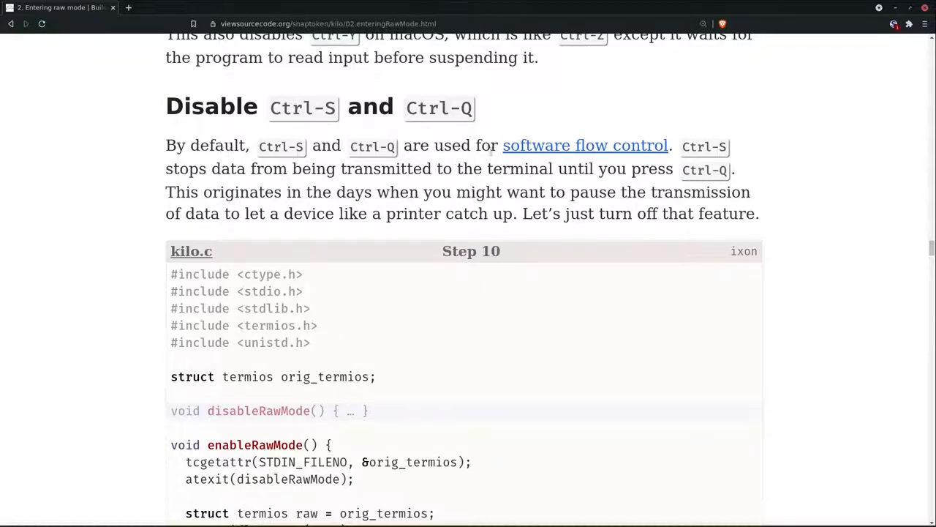
pyautogui.moveTo(585, 147)
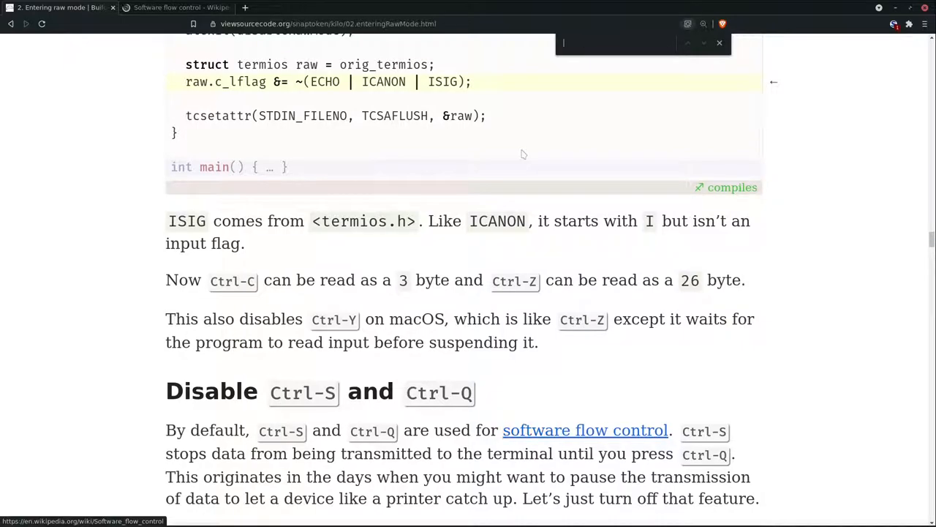
# - Search the tutorial for 'Ctrl-' and scroll to the earlier Ctrl-S freeze / Ctrl-Q resume note
pyautogui.write('ct')
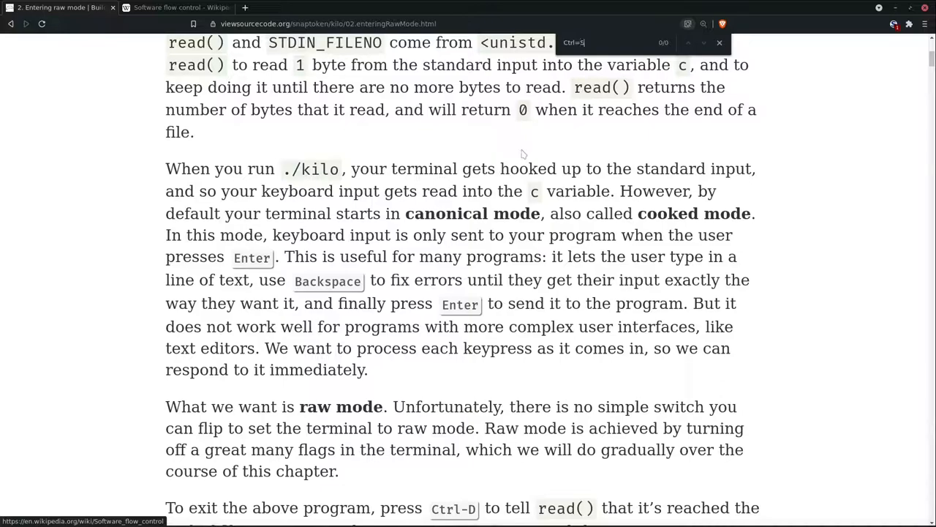
pyautogui.write('Ctrl-')
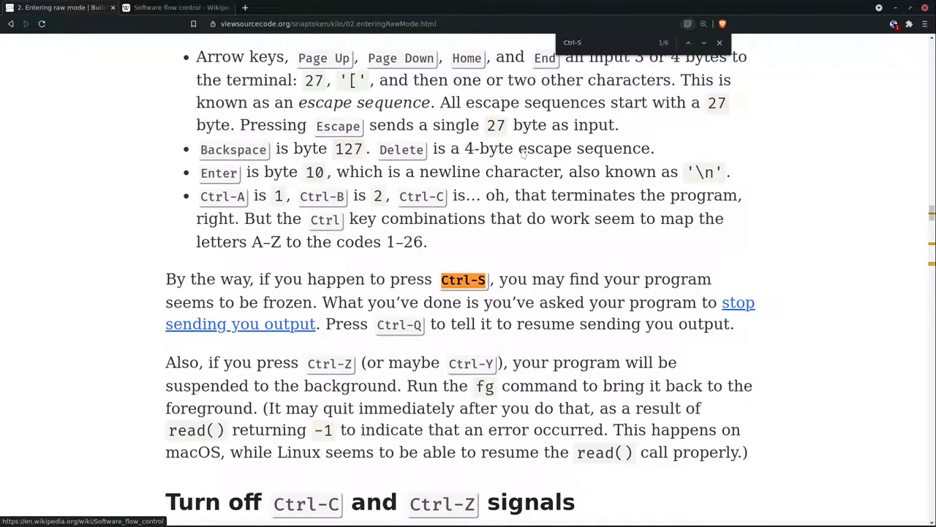
pyautogui.scroll(3)
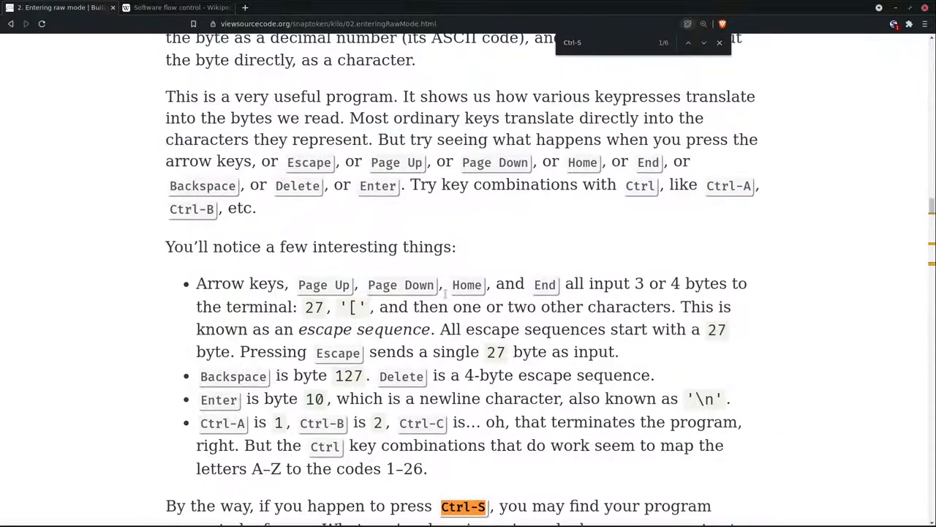
pyautogui.scroll(3)
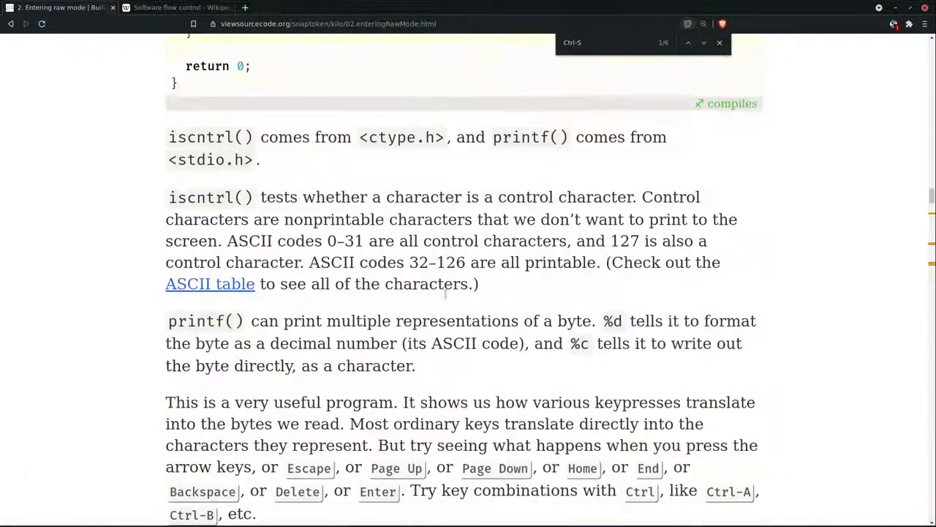
pyautogui.scroll(-3)
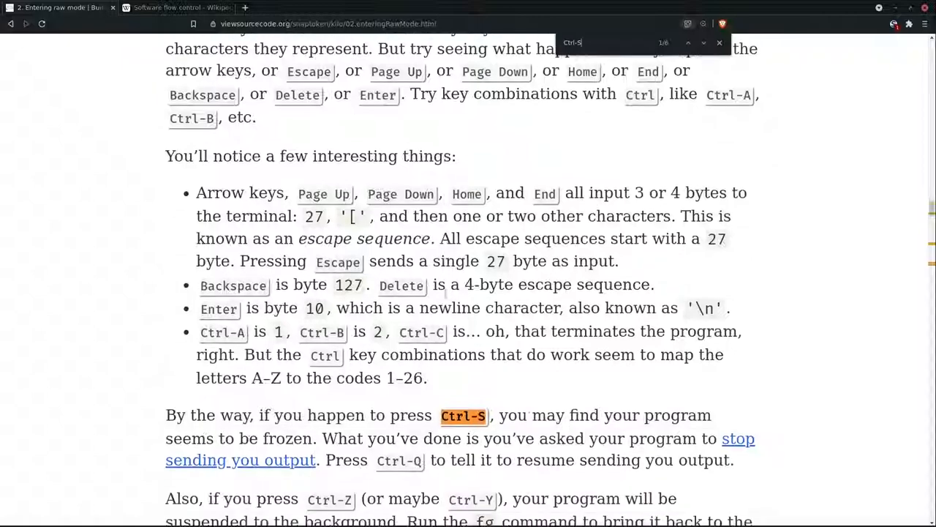
pyautogui.scroll(-3)
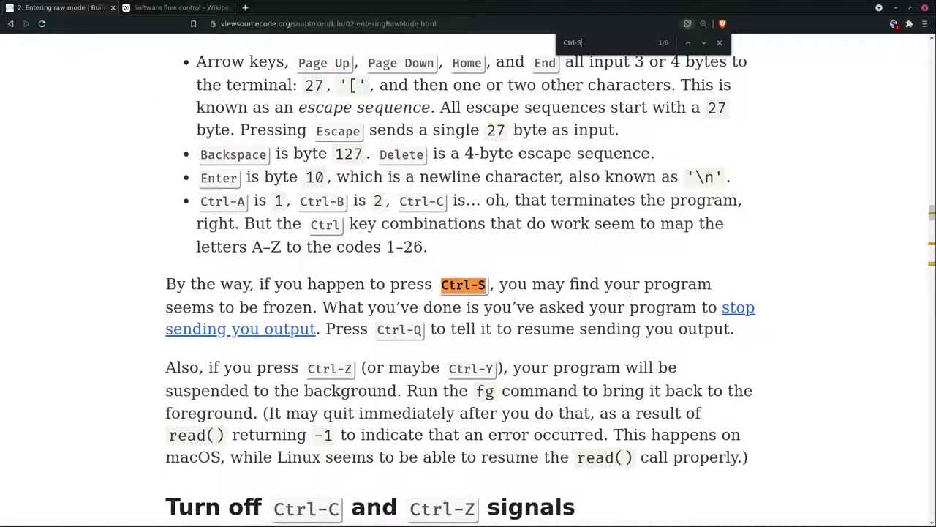
pyautogui.moveTo(515, 322)
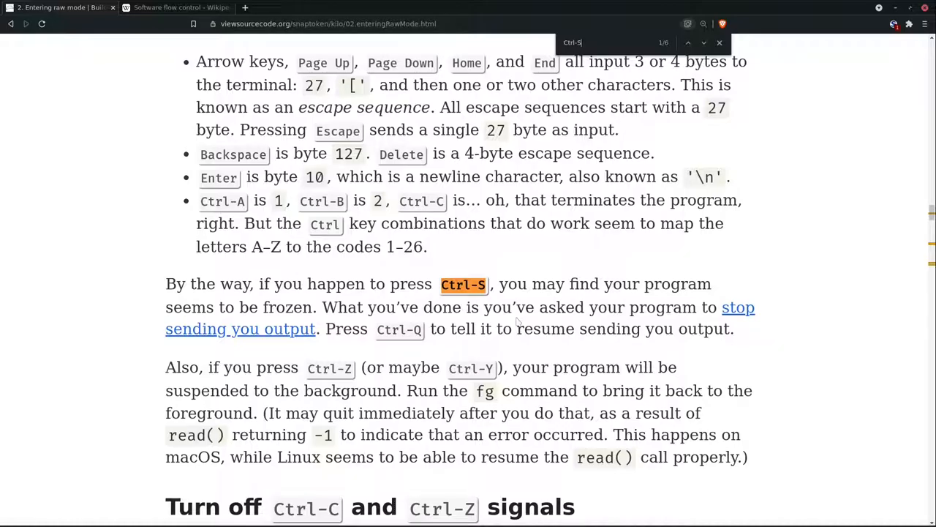
pyautogui.moveTo(284, 330)
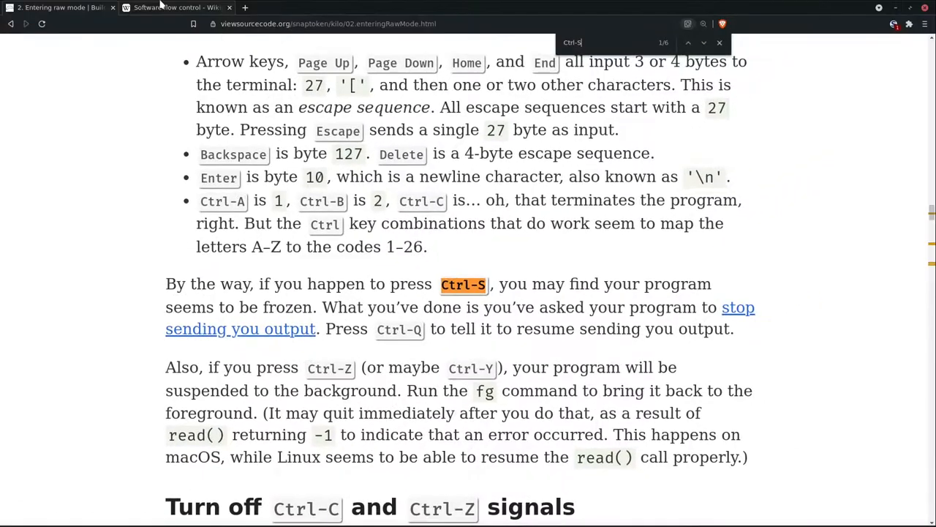
# - Switch to the Wikipedia Software flow control tab and scroll to the XOFF/XON table
pyautogui.click(176, 8)
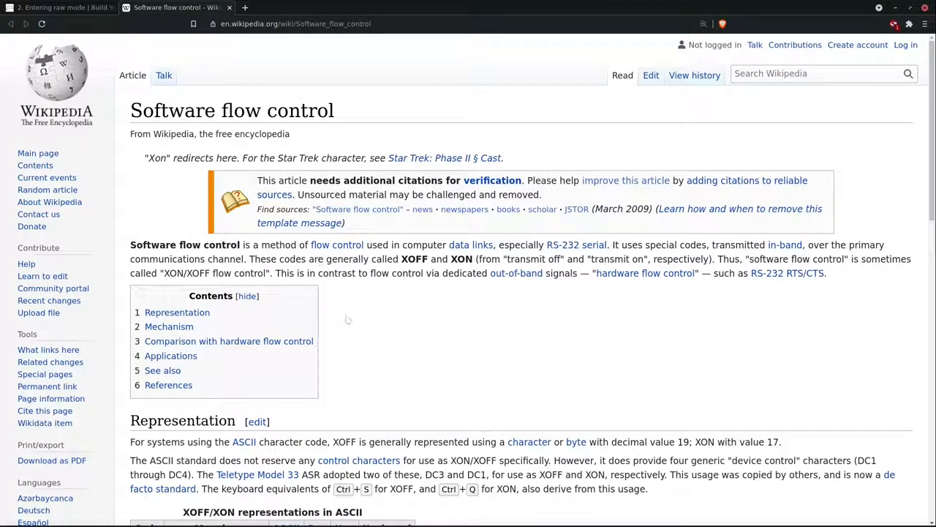
pyautogui.scroll(-3)
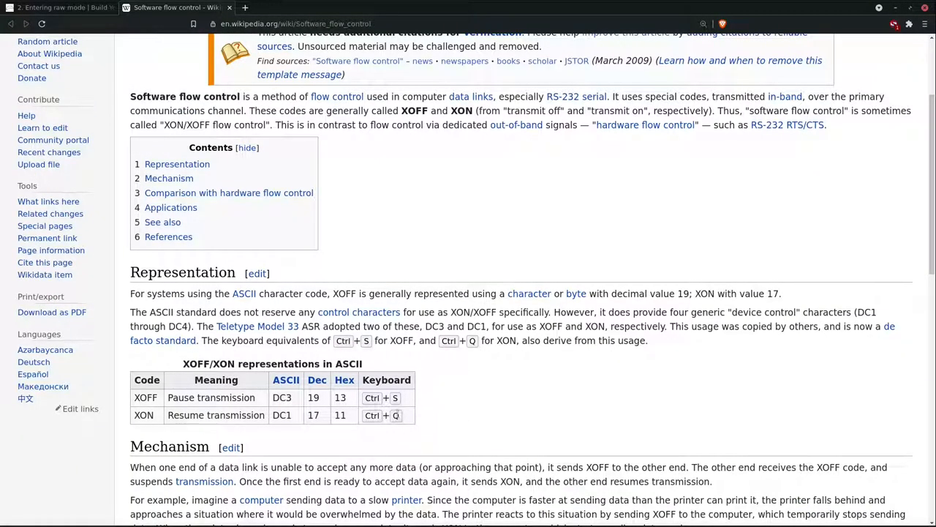
pyautogui.click(59, 7)
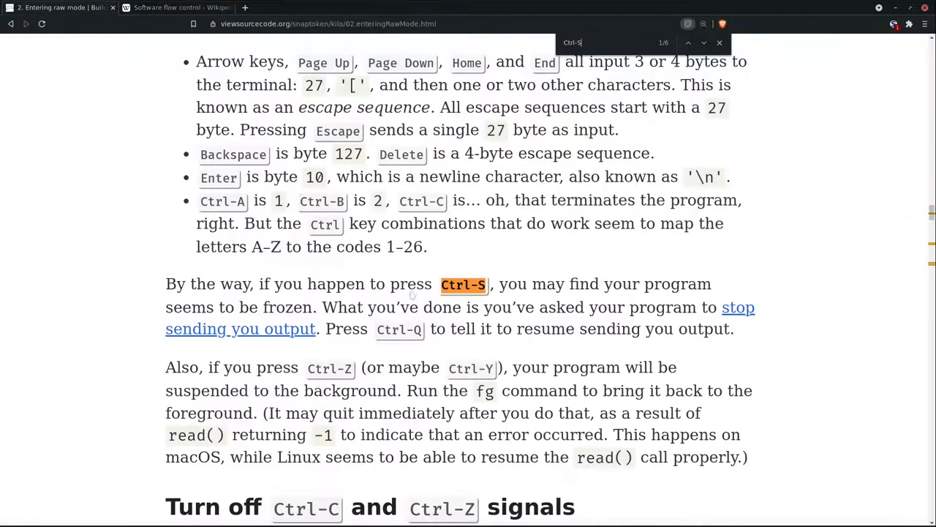
pyautogui.click(702, 43)
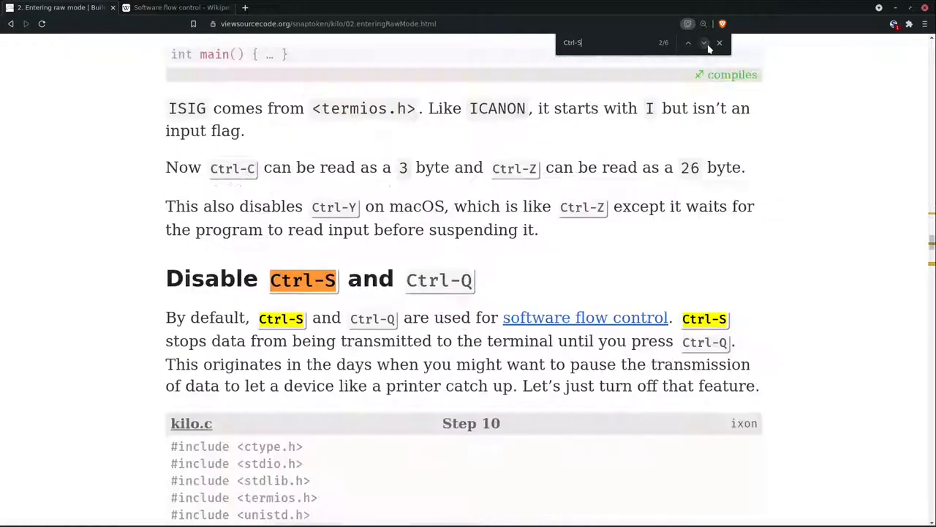
pyautogui.click(704, 43)
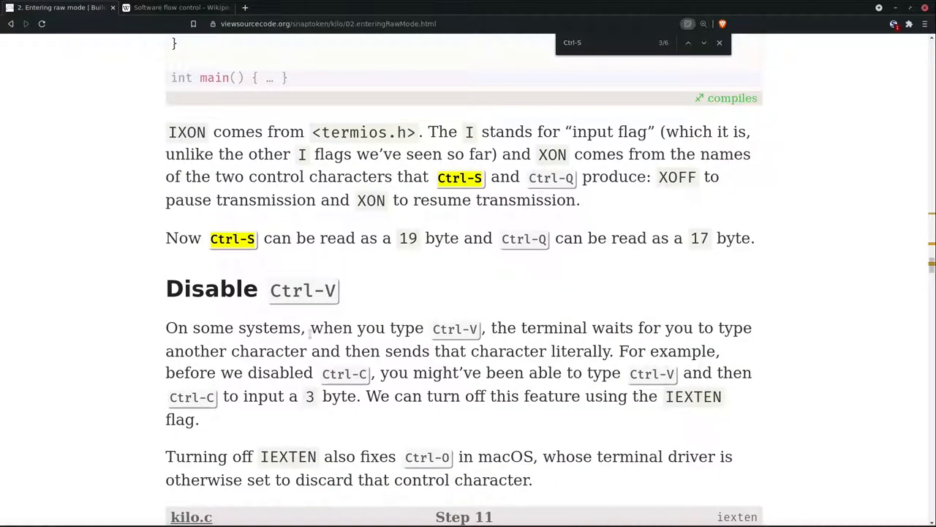
pyautogui.scroll(3)
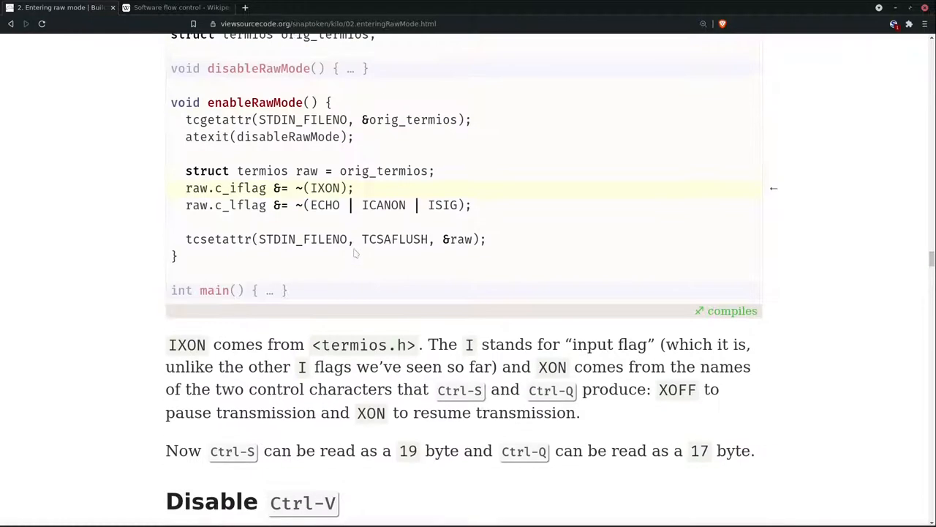
pyautogui.scroll(-3)
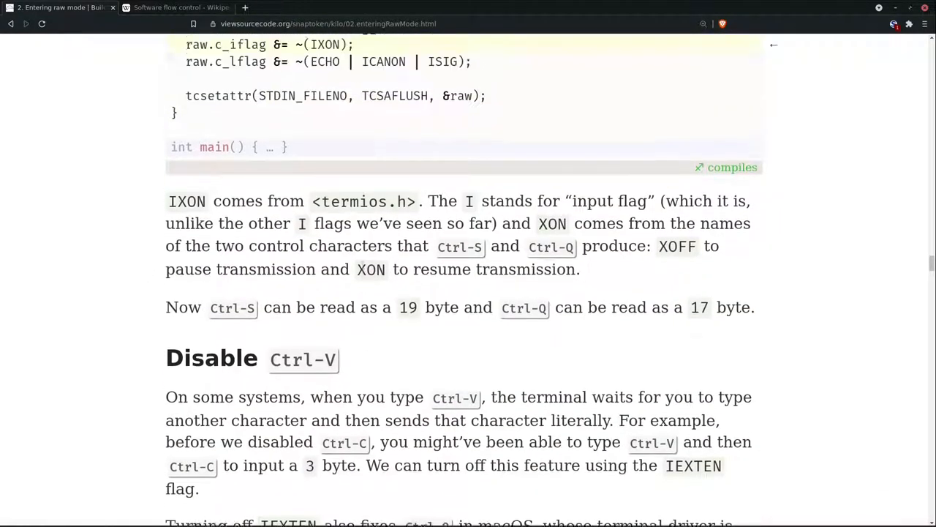
pyautogui.scroll(3)
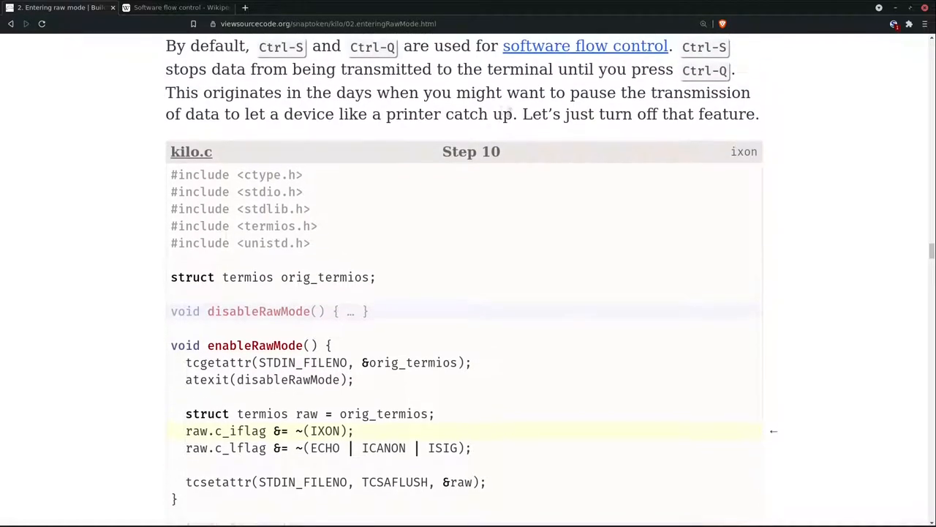
pyautogui.scroll(3)
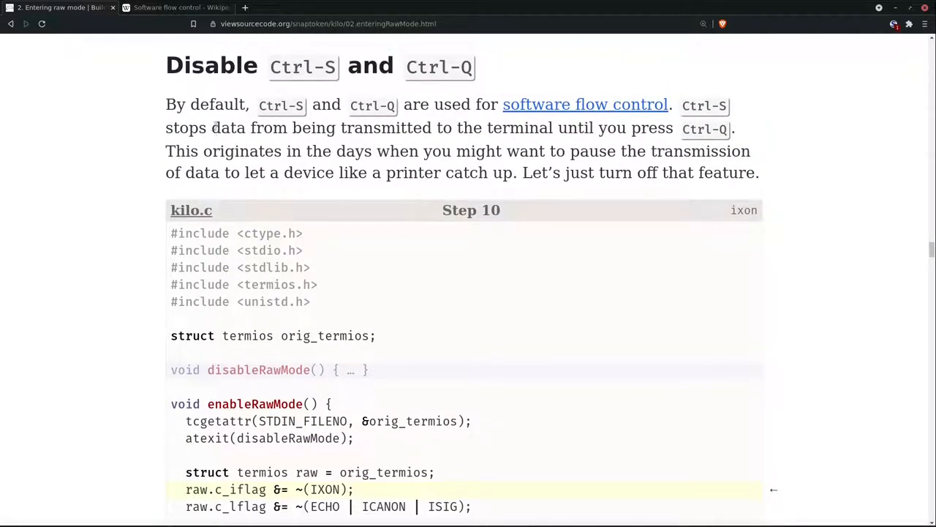
pyautogui.moveTo(211, 127); pyautogui.dragTo(483, 127)
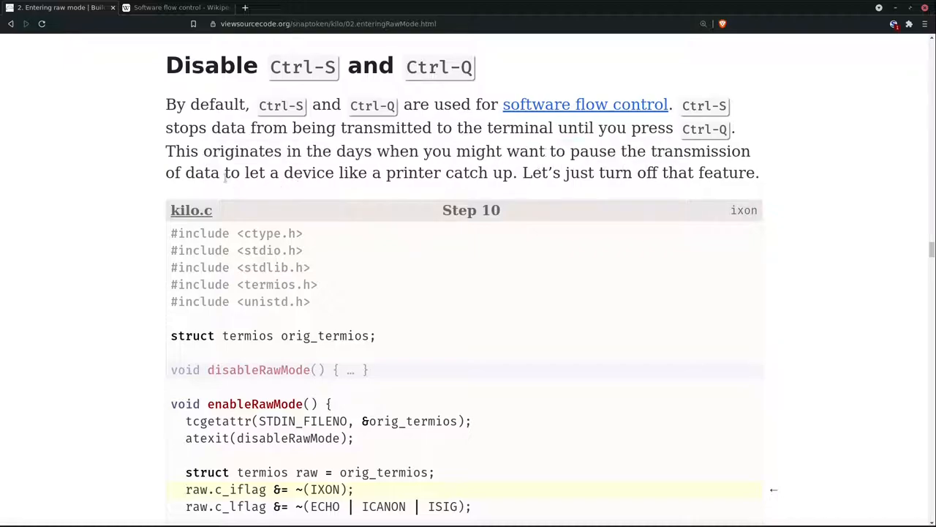
pyautogui.moveTo(226, 172); pyautogui.dragTo(759, 173)
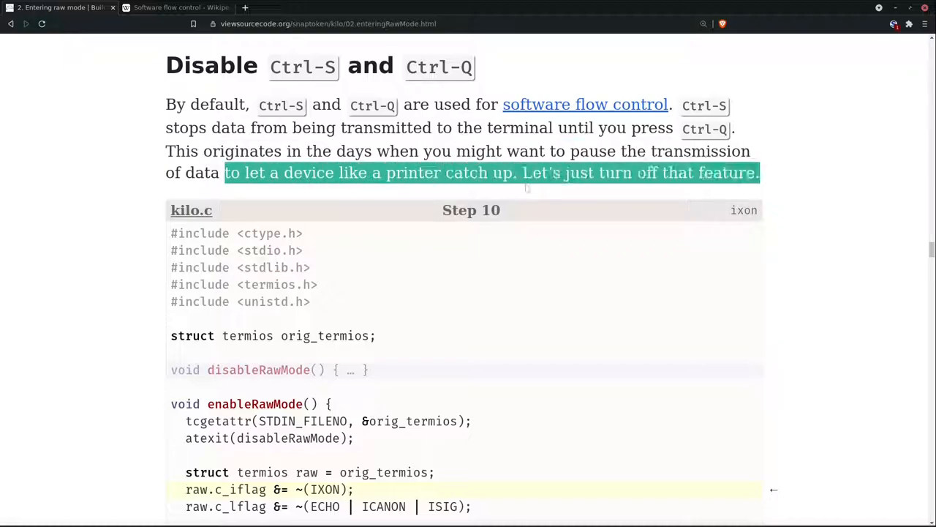
pyautogui.scroll(-3)
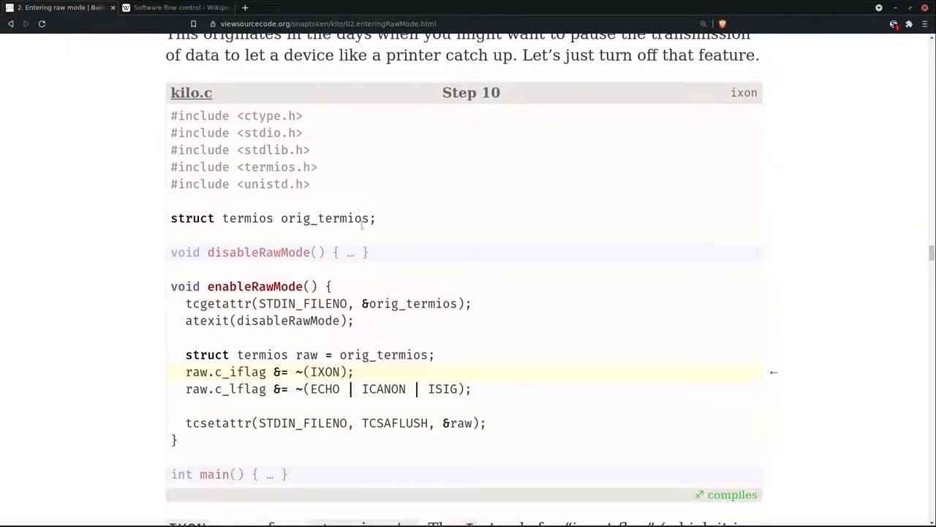
pyautogui.scroll(-3)
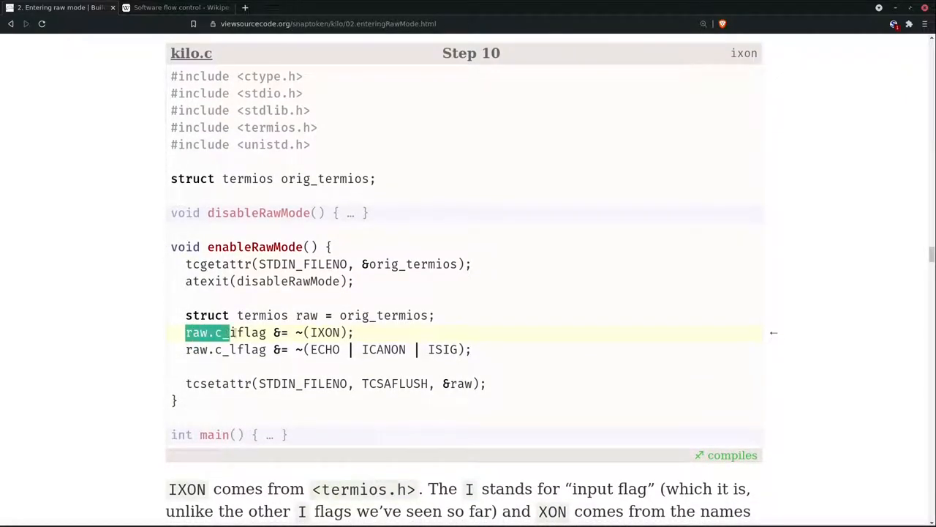
pyautogui.scroll(-3)
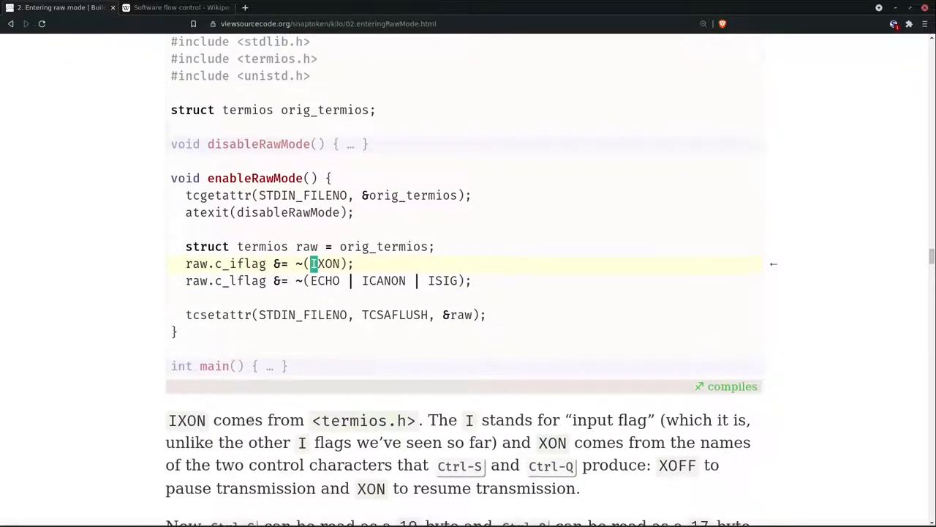
pyautogui.scroll(-3)
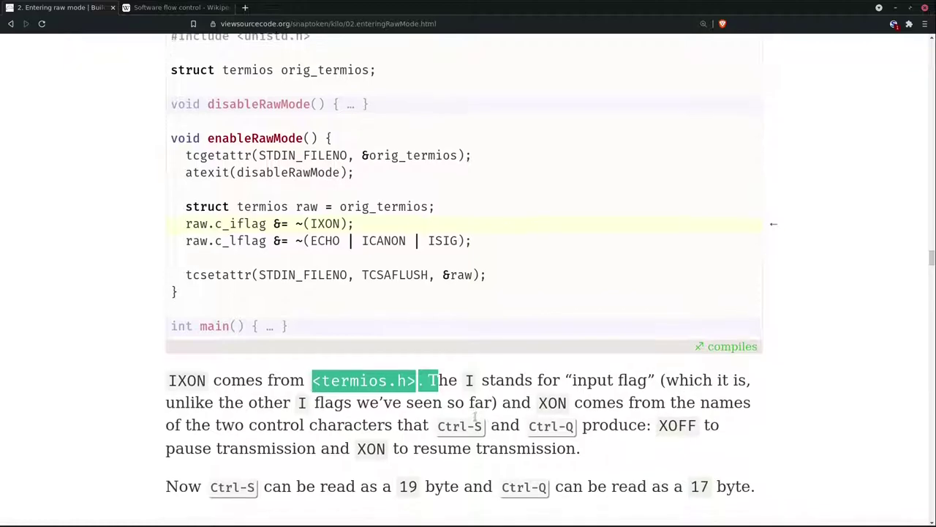
pyautogui.scroll(-3)
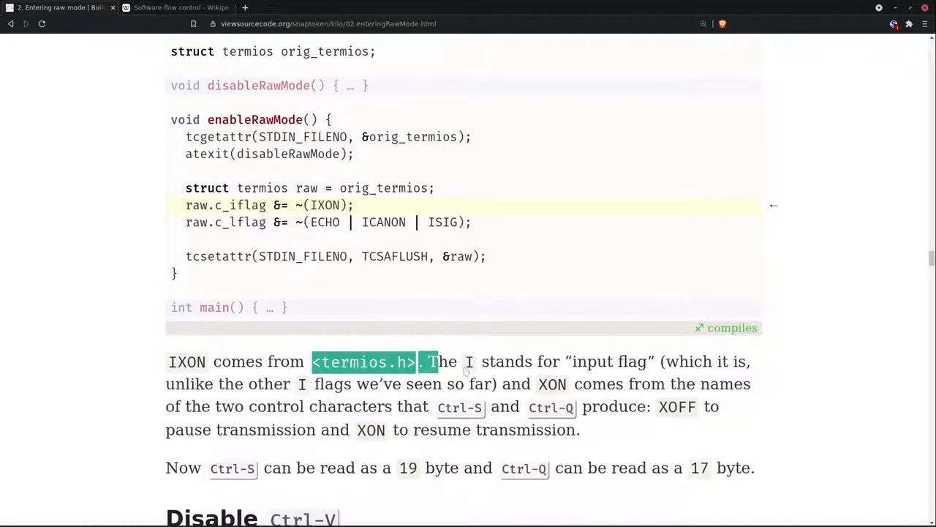
pyautogui.moveTo(626, 371)
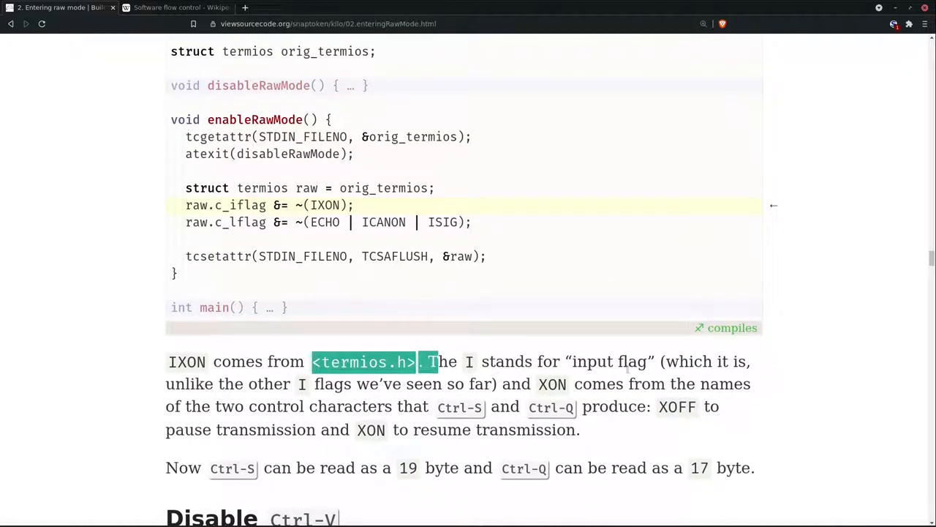
pyautogui.moveTo(225, 392)
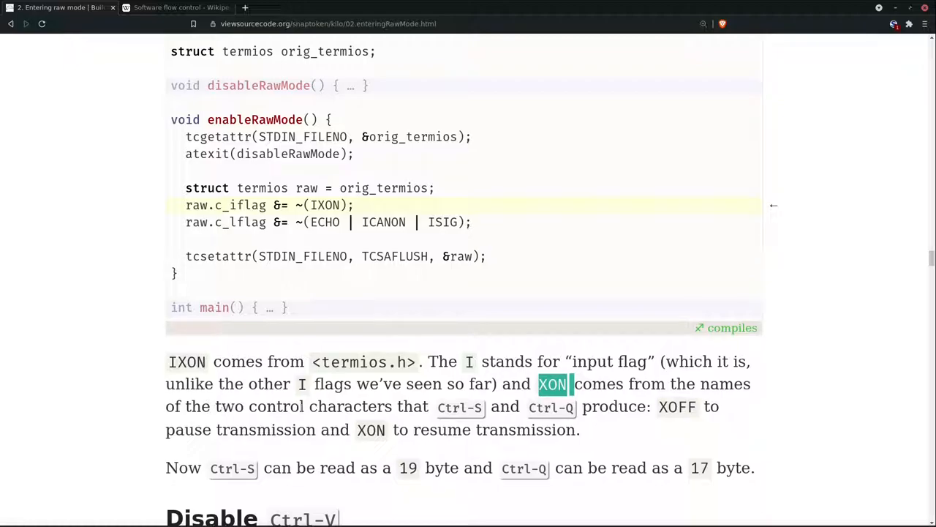
pyautogui.moveTo(577, 416)
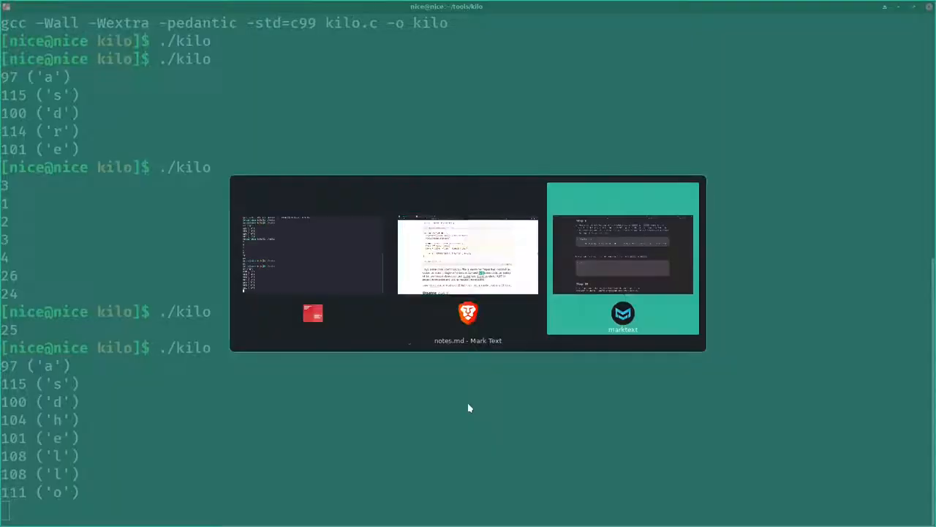
# - Bring notes.md in MarkText to the front and scroll between the ISIG and Step 10 notes
pyautogui.click(624, 256)
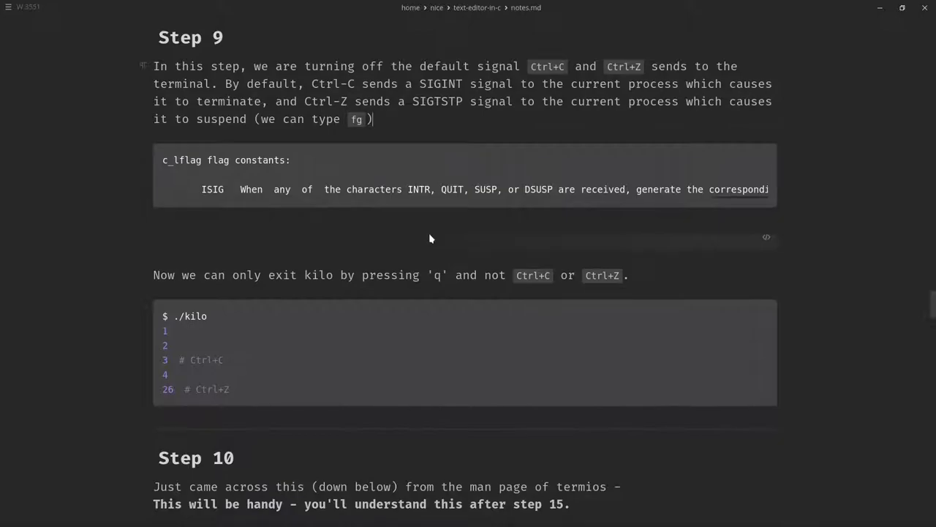
pyautogui.moveTo(184, 163)
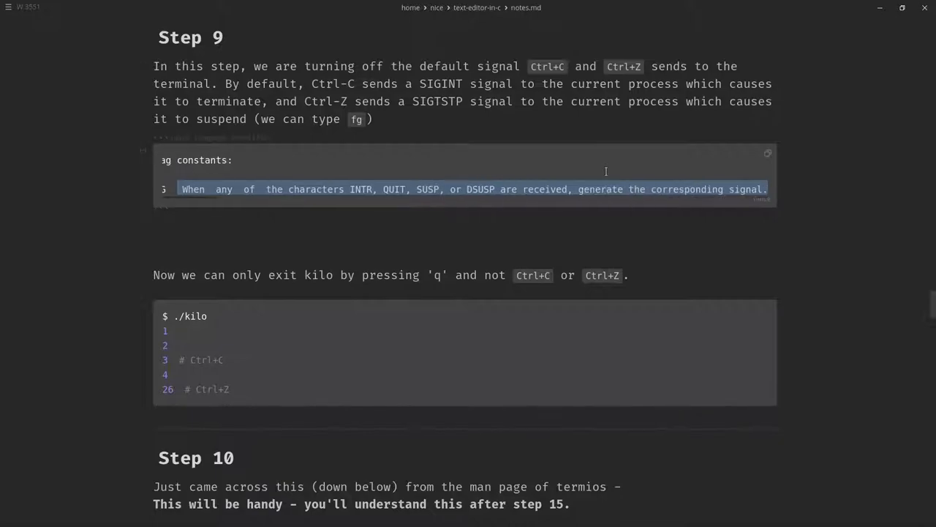
pyautogui.scroll(-3)
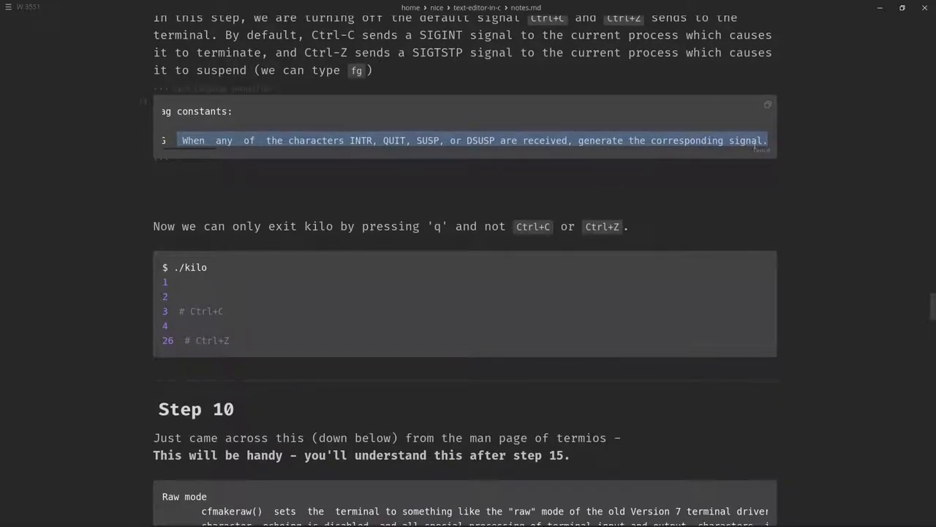
pyautogui.moveTo(361, 205)
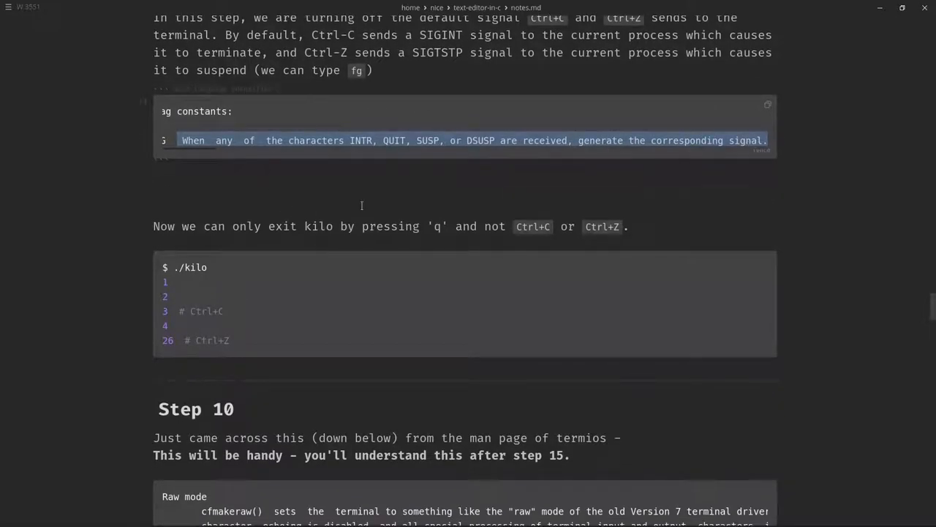
pyautogui.scroll(3)
pyautogui.write('man termi')
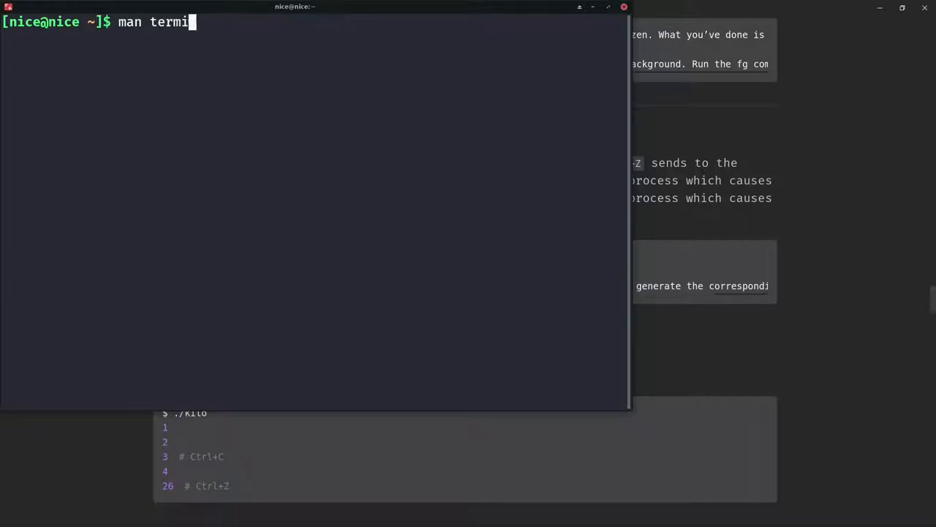
# - Bring up the termios man page and jump to the ISIG entry via /isig
pyautogui.press('Return')
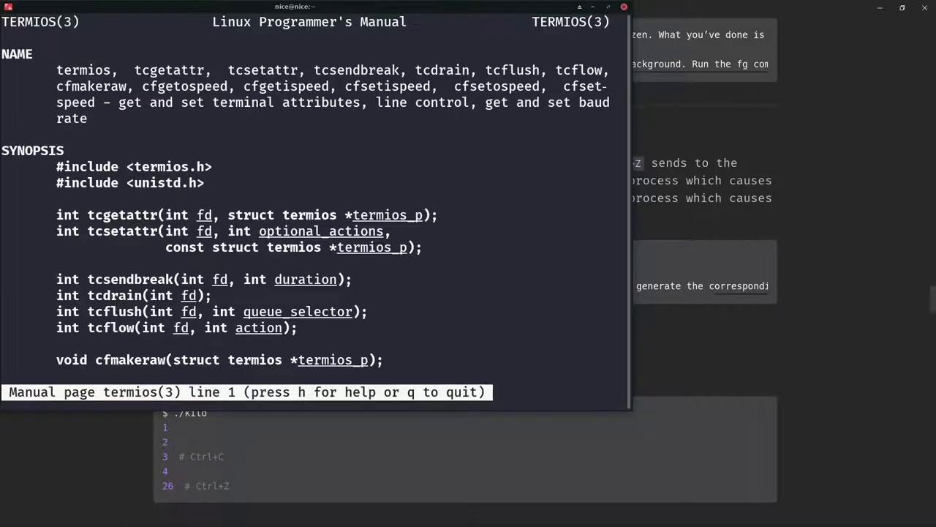
pyautogui.write('/isig')
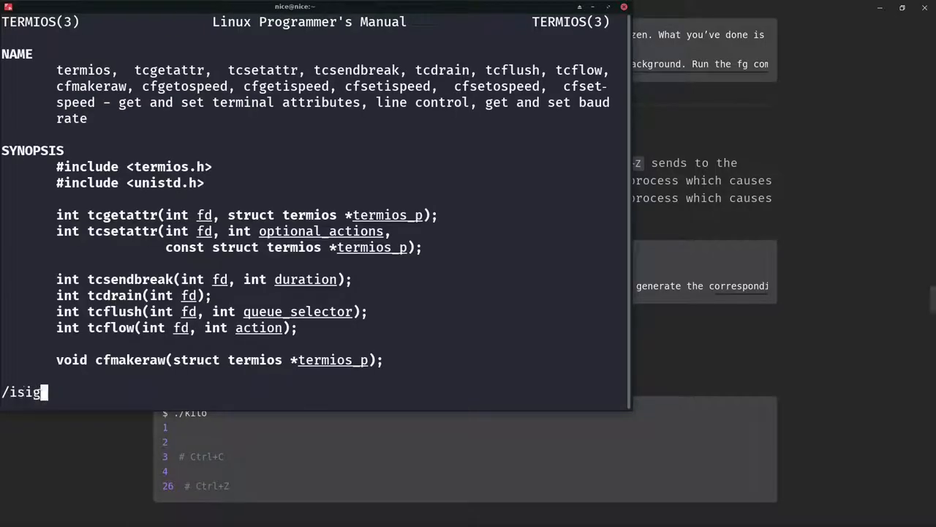
pyautogui.press('Return')
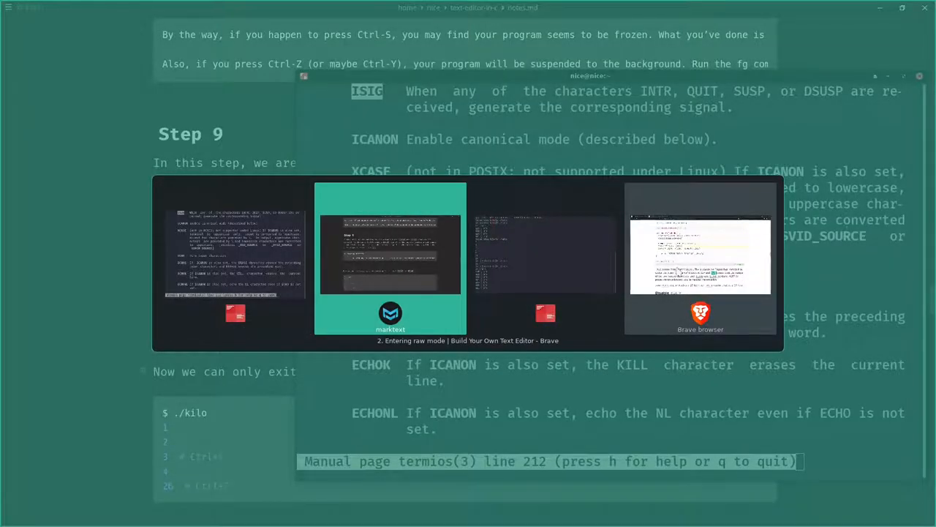
# - Return to the tutorial, highlight the XON sentence, then switch to the Software flow control tab
pyautogui.click(699, 260)
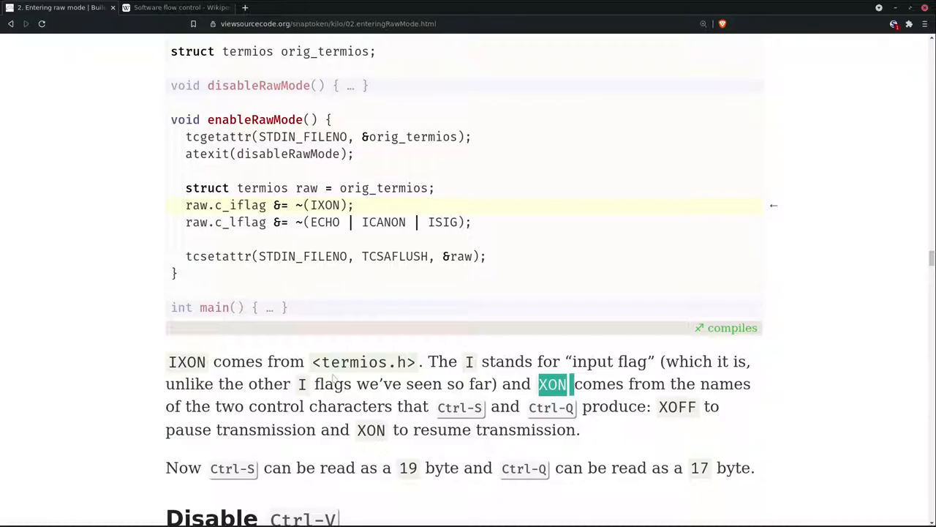
pyautogui.moveTo(553, 383); pyautogui.dragTo(436, 361)
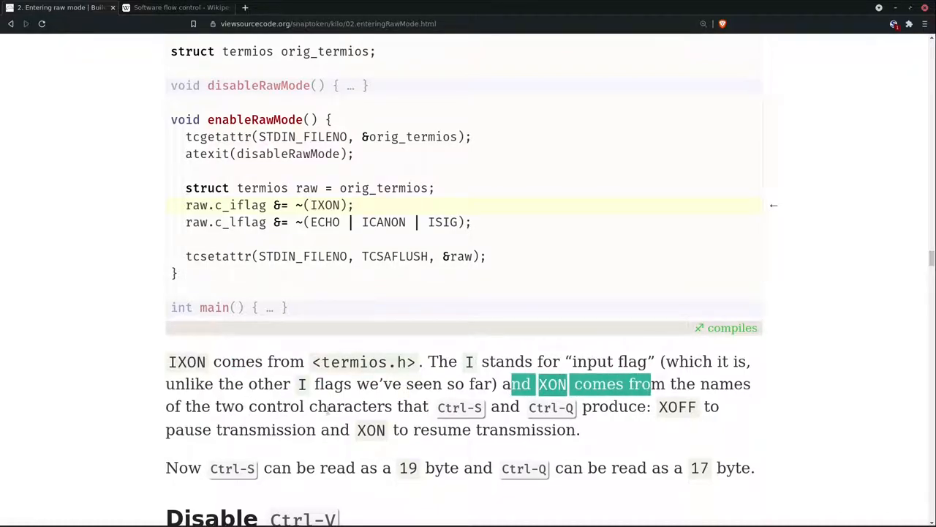
pyautogui.click(176, 7)
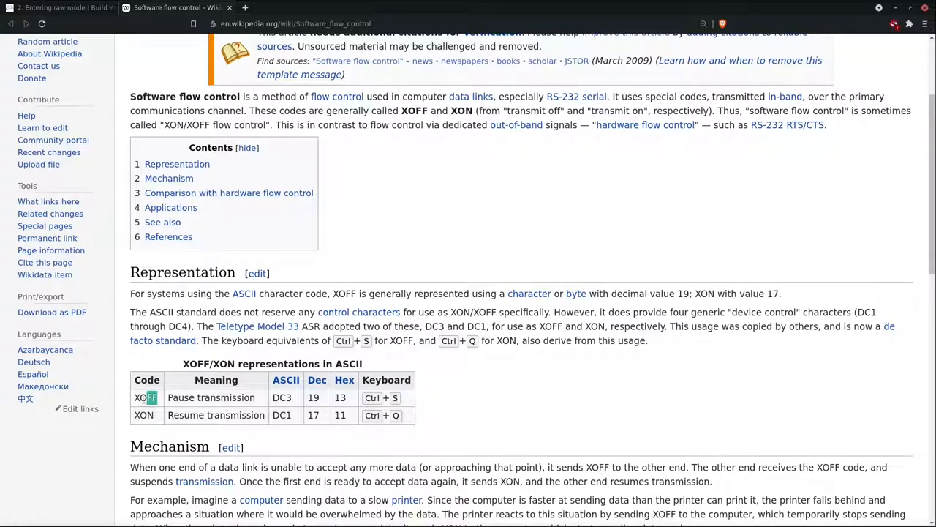
# - Check XOFF in the Wikipedia ASCII table and return to the tutorial tab
pyautogui.doubleClick(143, 398)
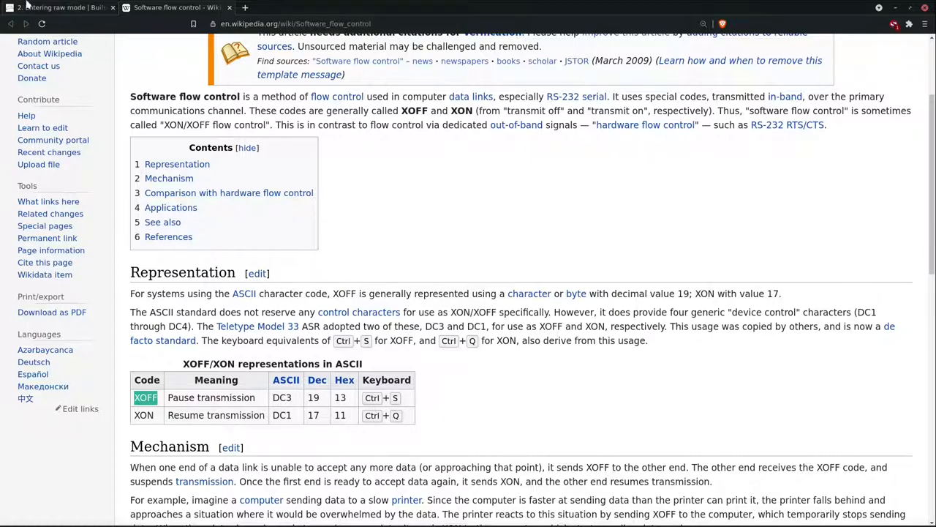
pyautogui.click(62, 7)
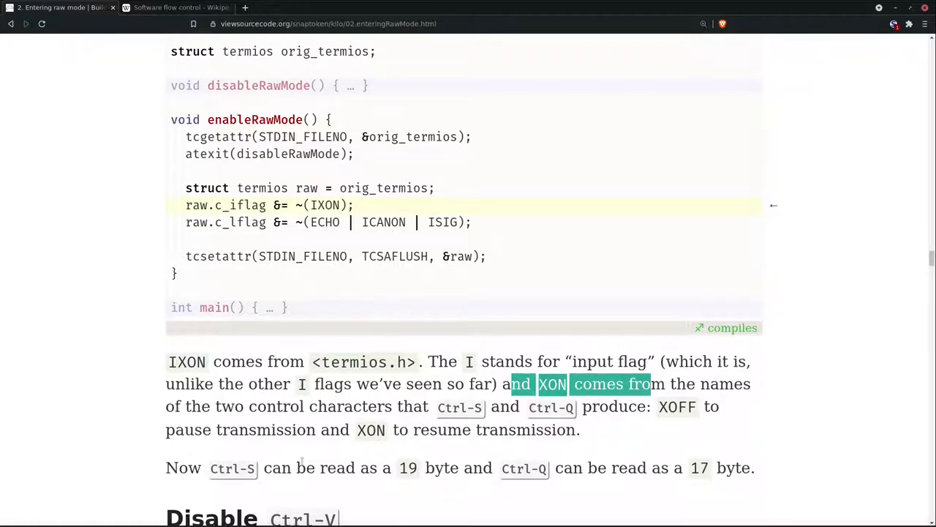
pyautogui.moveTo(578, 337)
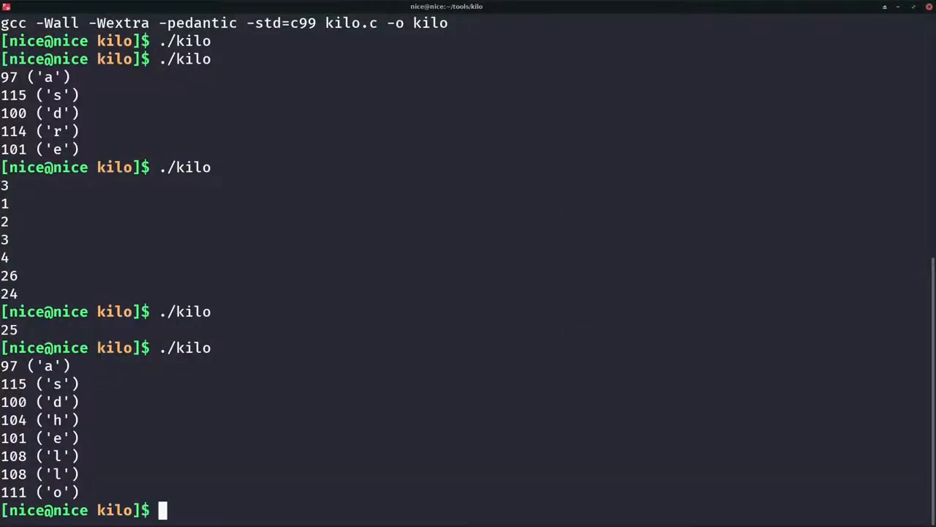
# - Start vim kilo.c and switch from the browser to the terminal running Vim
pyautogui.write('vim')
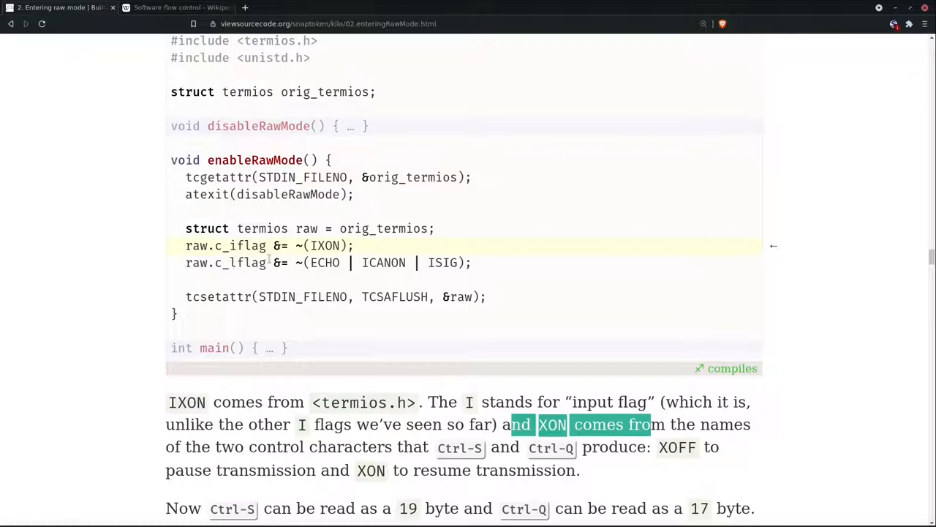
pyautogui.press('alt+Tab')
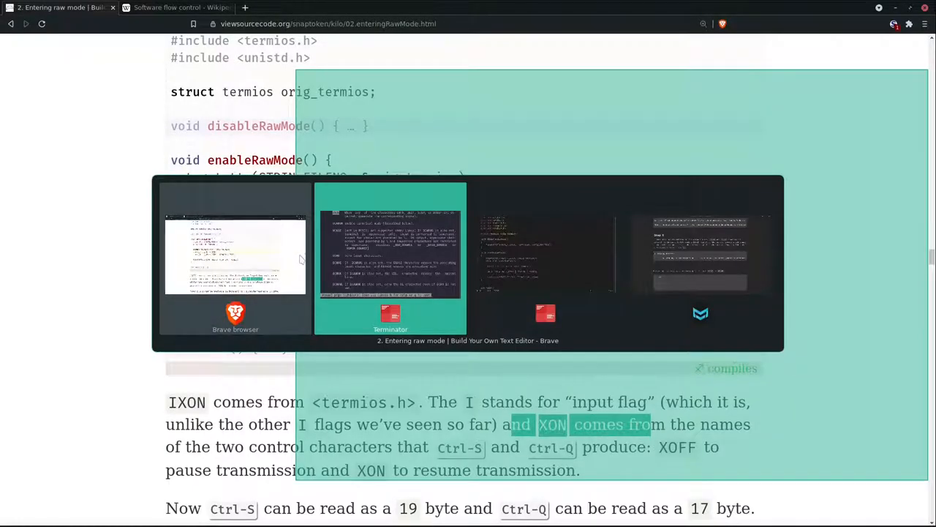
pyautogui.click(389, 256)
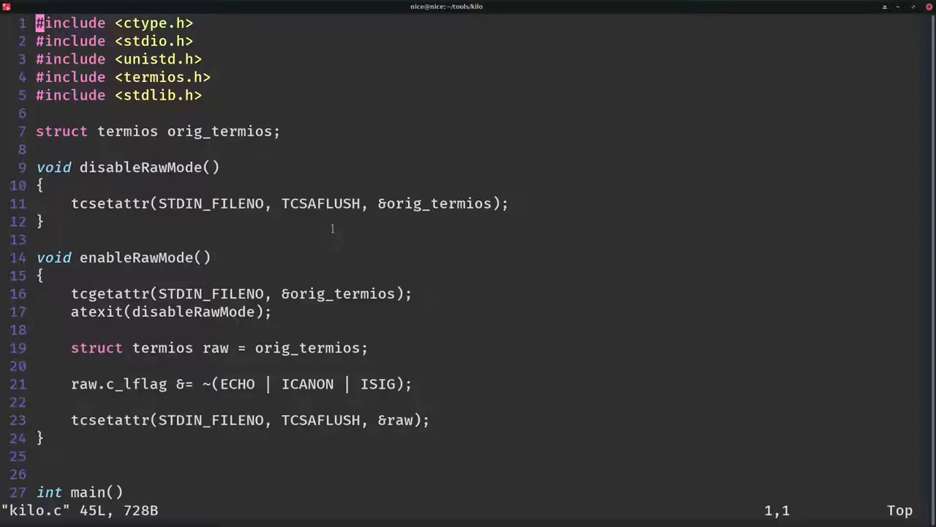
# - Insert the raw.c_iflag &= ~( line above the c_lflag line in enableRawMode
pyautogui.press('j')
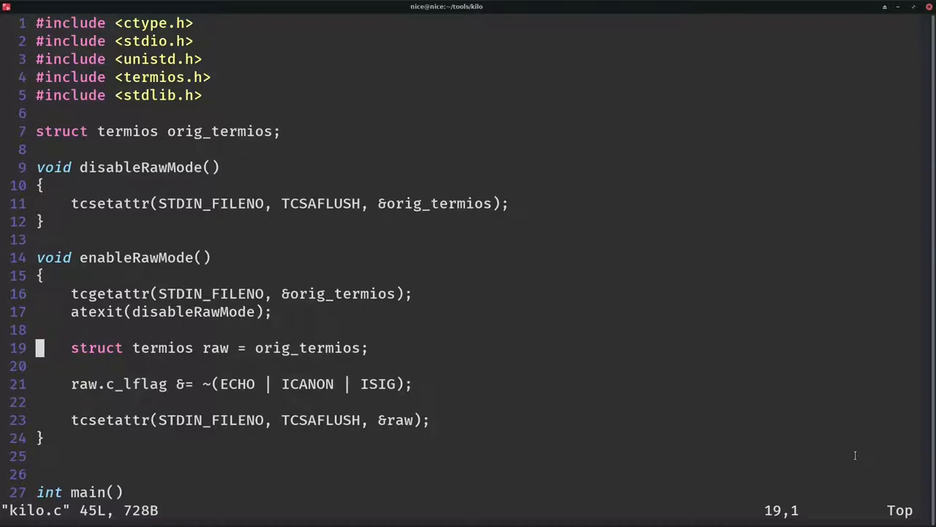
pyautogui.press('Down')
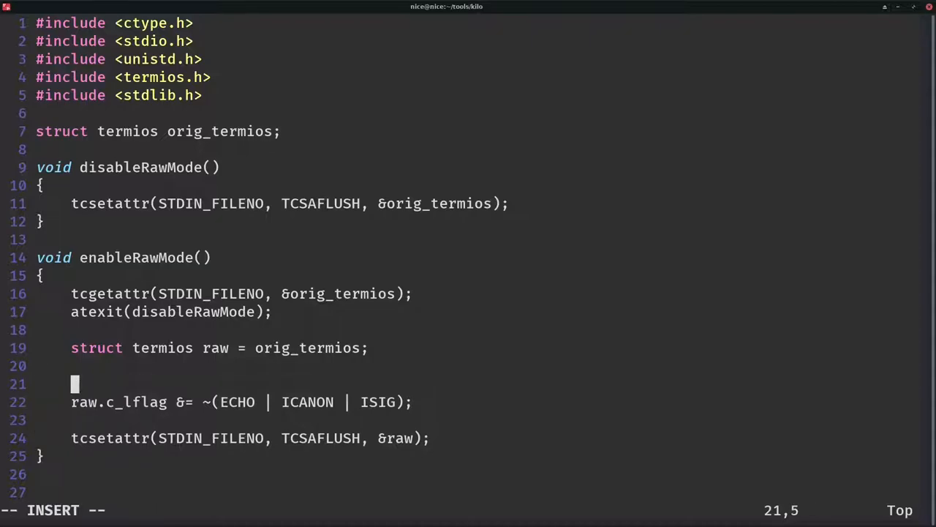
pyautogui.write('raw.c_i')
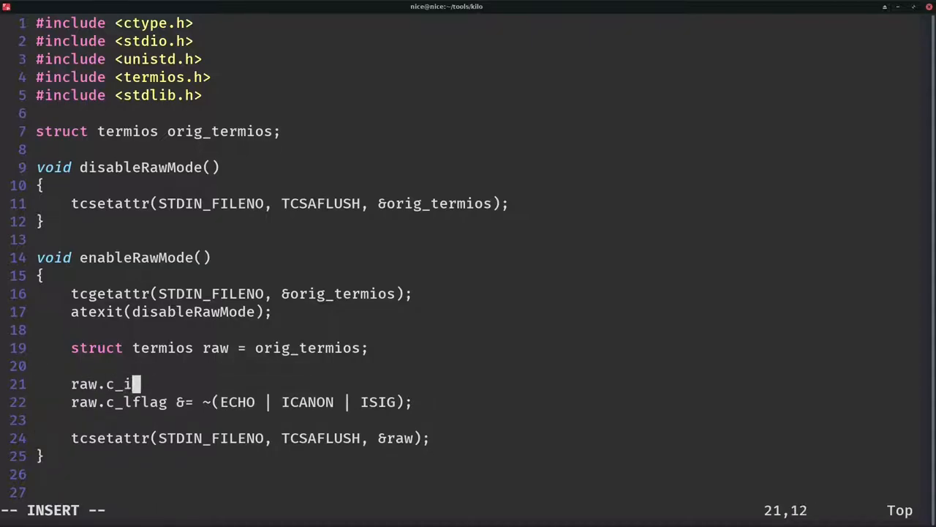
pyautogui.write('flag &=')
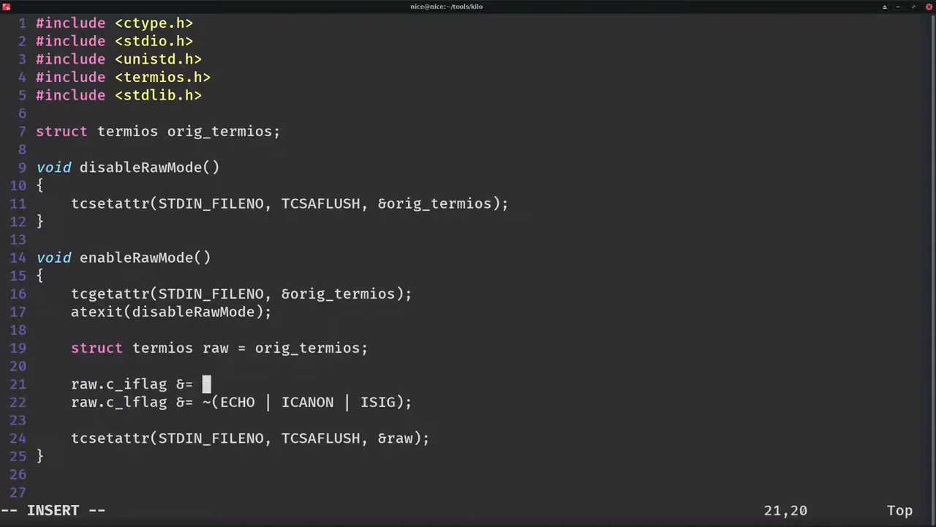
pyautogui.write('~()')
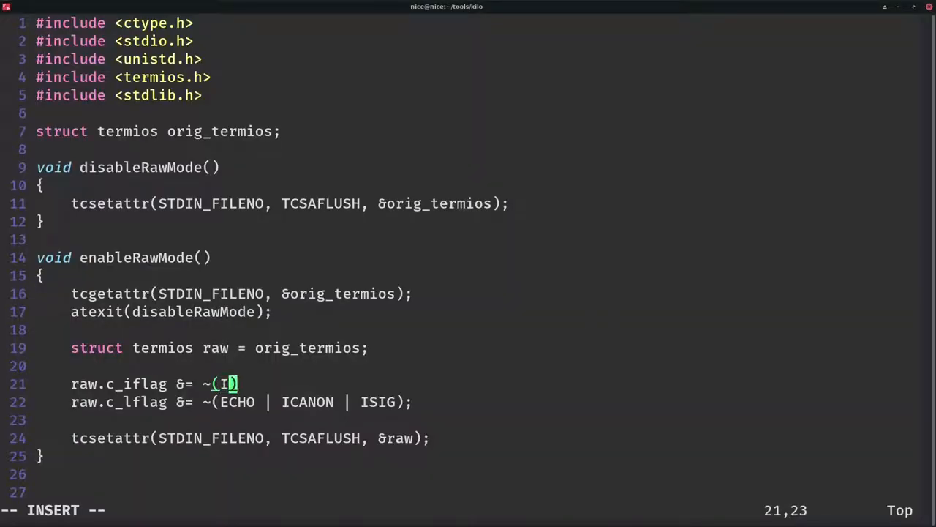
# - Finish the ~(IXON); line, then save kilo.c and quit Vim
pyautogui.write('XON);')
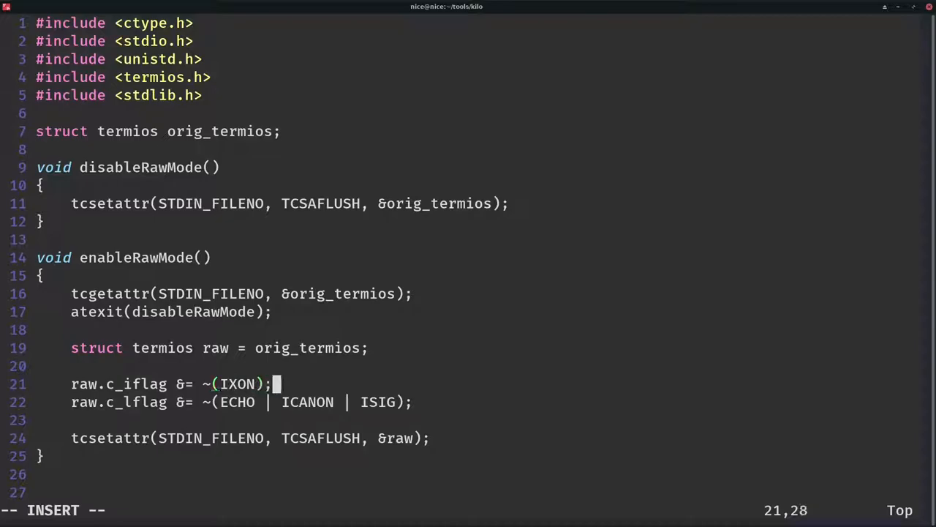
pyautogui.write(':qw')
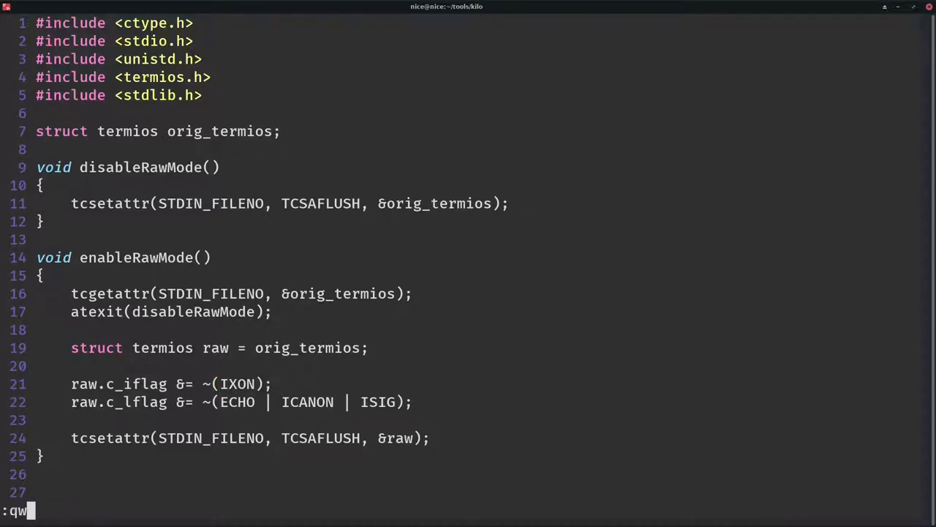
pyautogui.press('Return')
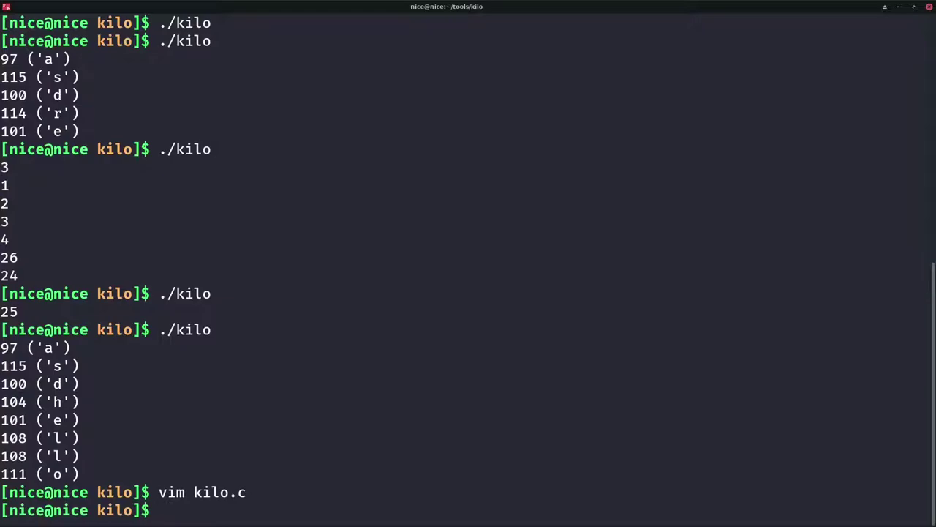
# - Rebuild kilo with make and run ./kilo to check the Ctrl-S and Ctrl-Q bytes (19, 17)
pyautogui.write('make')
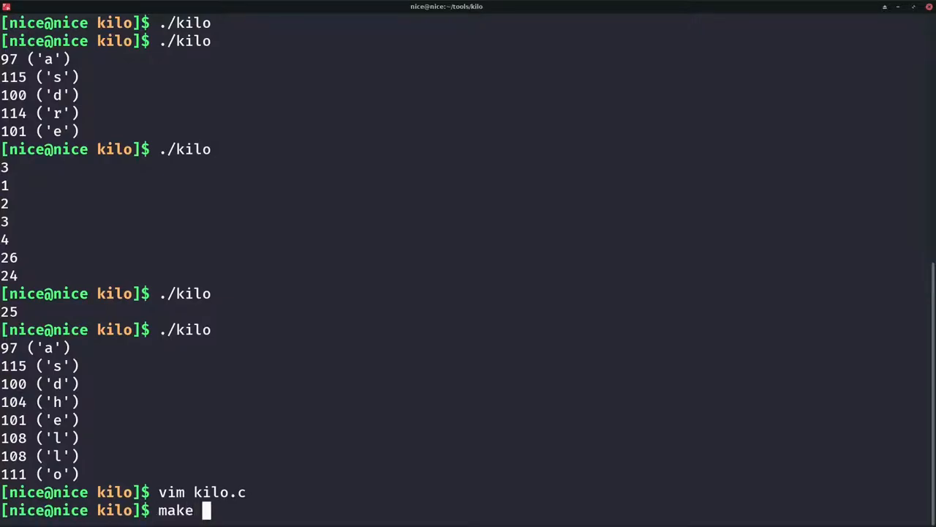
pyautogui.press('Return')
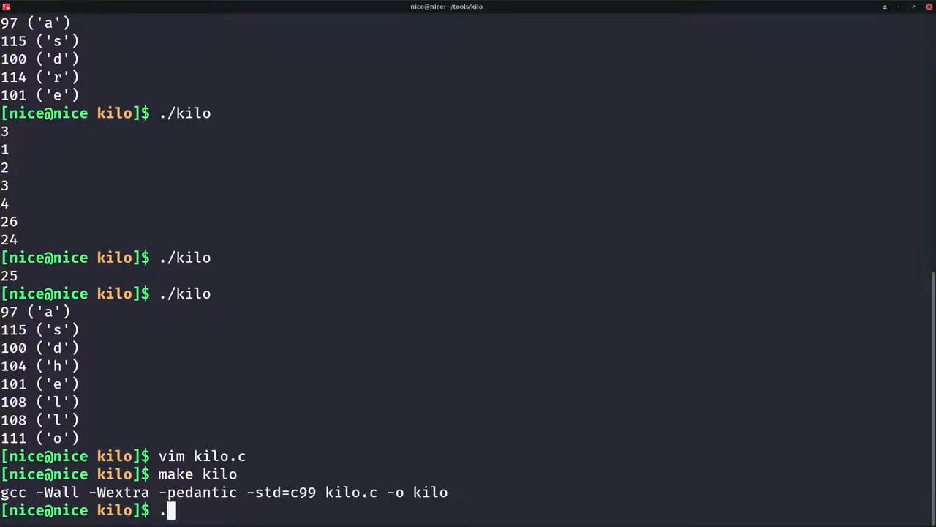
pyautogui.write('/kilo')
pyautogui.press('Return')
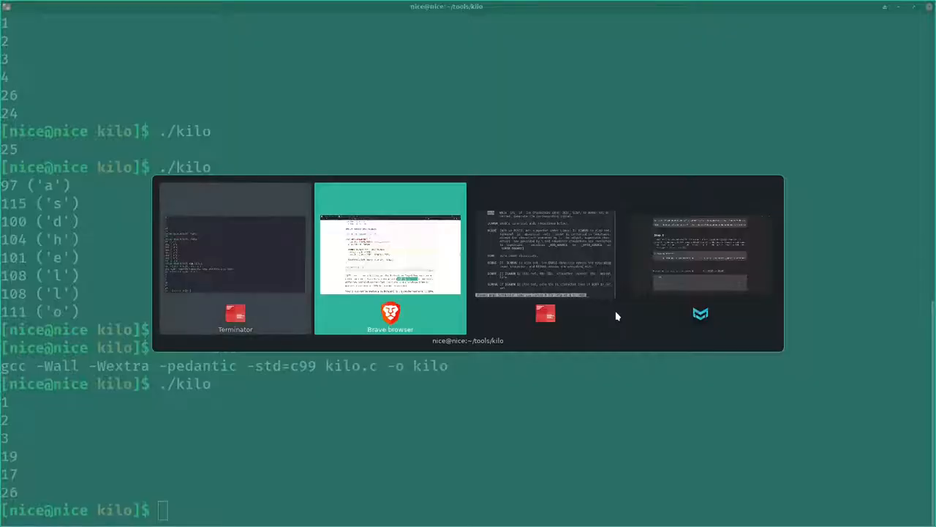
# - Scroll the termios man page up from the c_lflag section to the c_iflag IXON entry
pyautogui.click(389, 256)
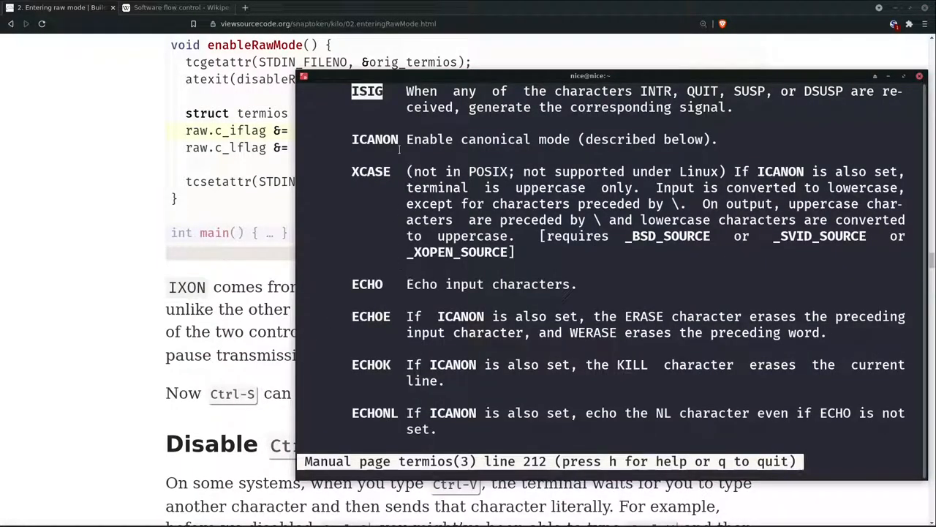
pyautogui.scroll(3)
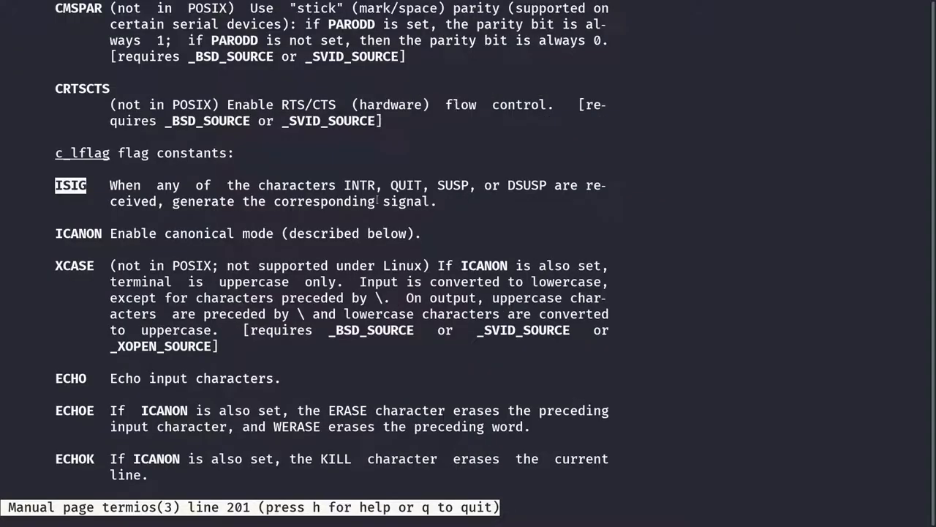
pyautogui.scroll(3)
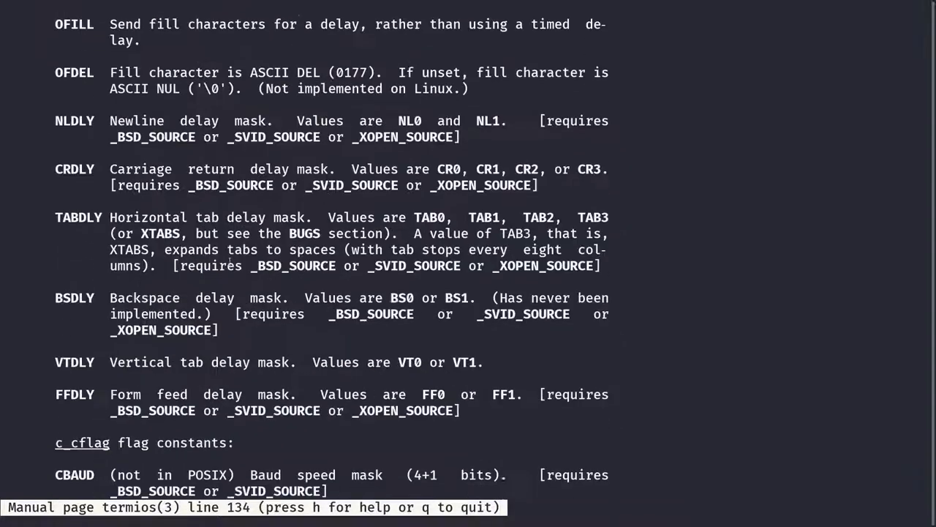
pyautogui.scroll(3)
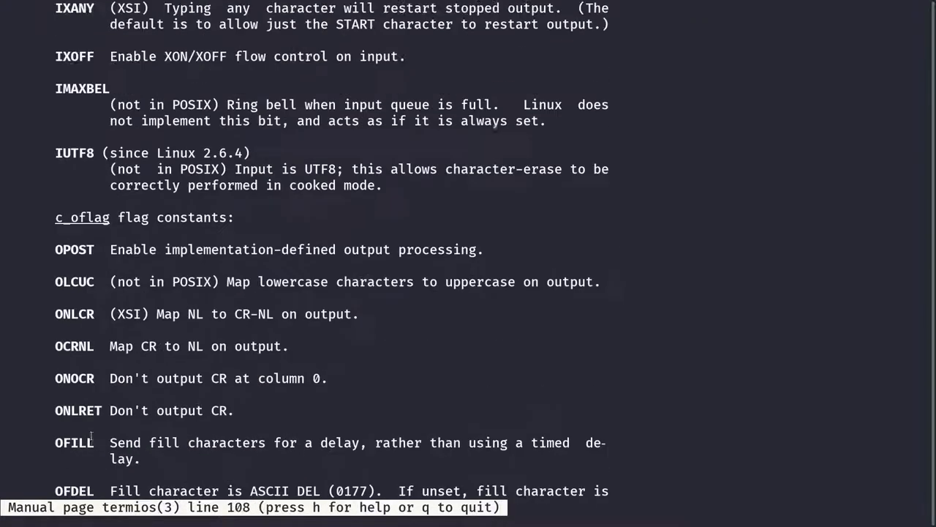
pyautogui.scroll(3)
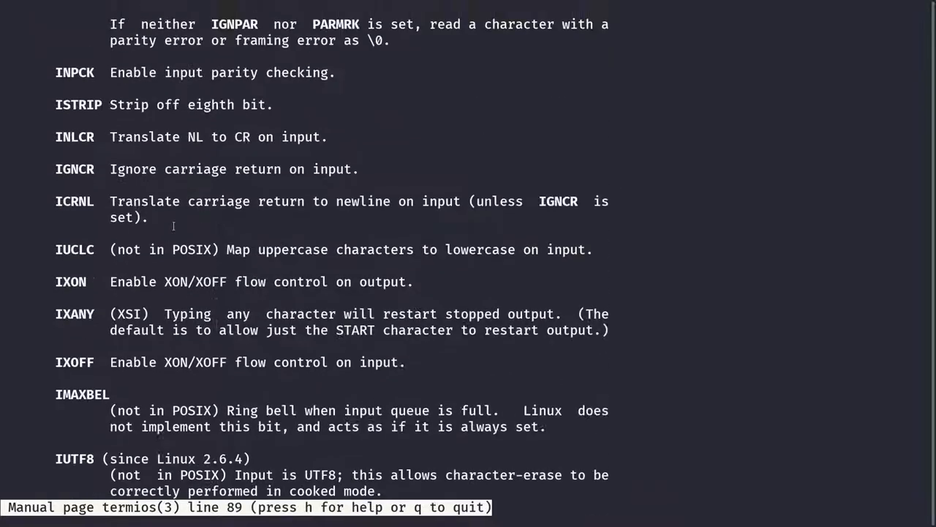
pyautogui.scroll(3)
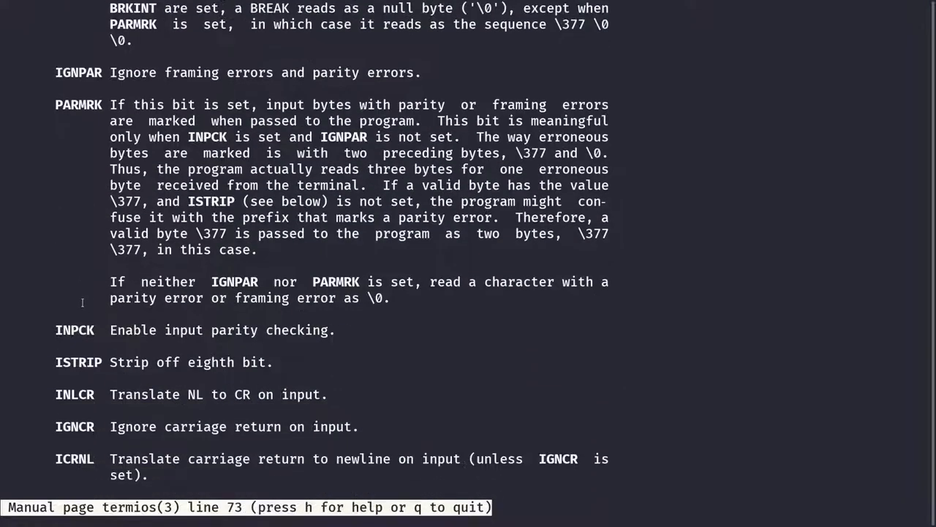
pyautogui.scroll(-3)
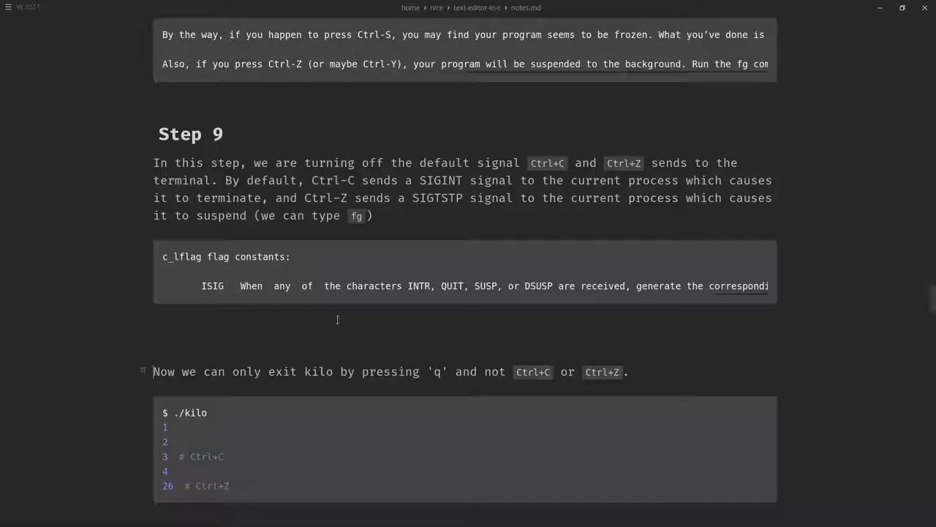
pyautogui.scroll(-3)
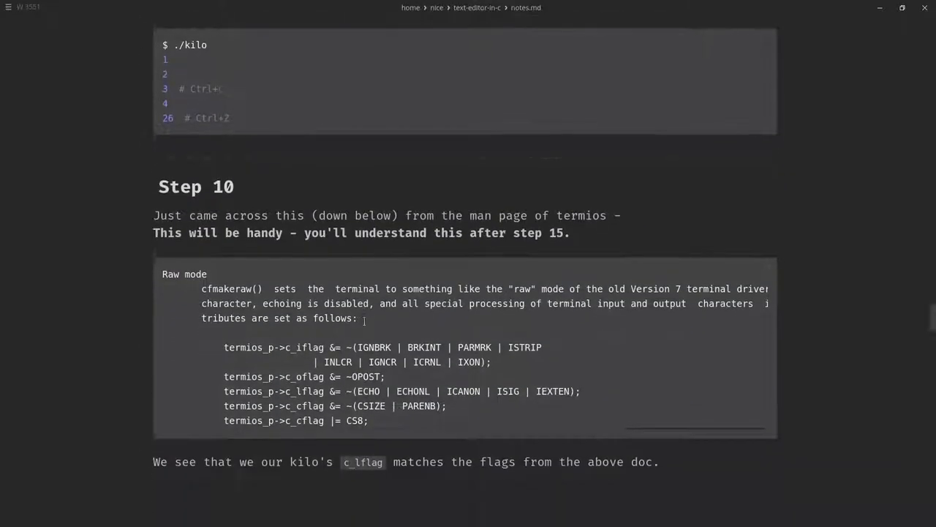
pyautogui.scroll(-3)
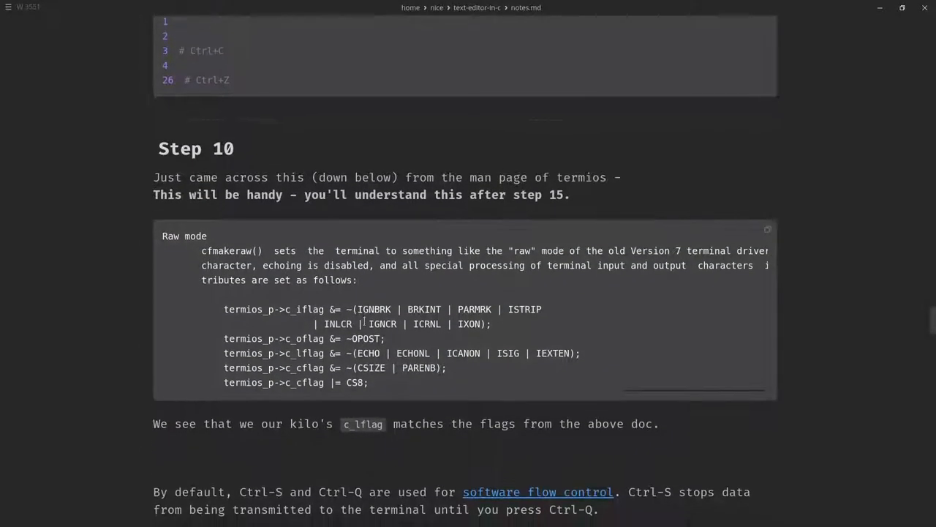
pyautogui.scroll(-3)
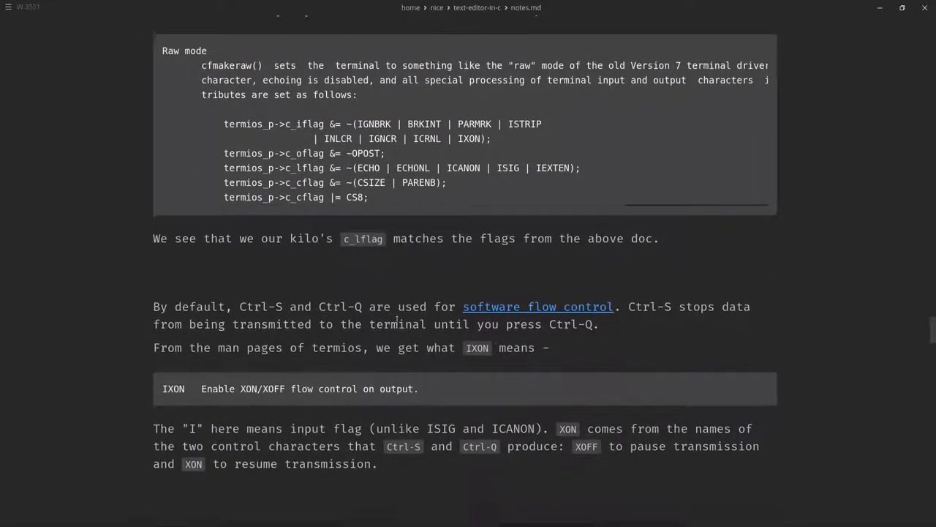
pyautogui.scroll(-3)
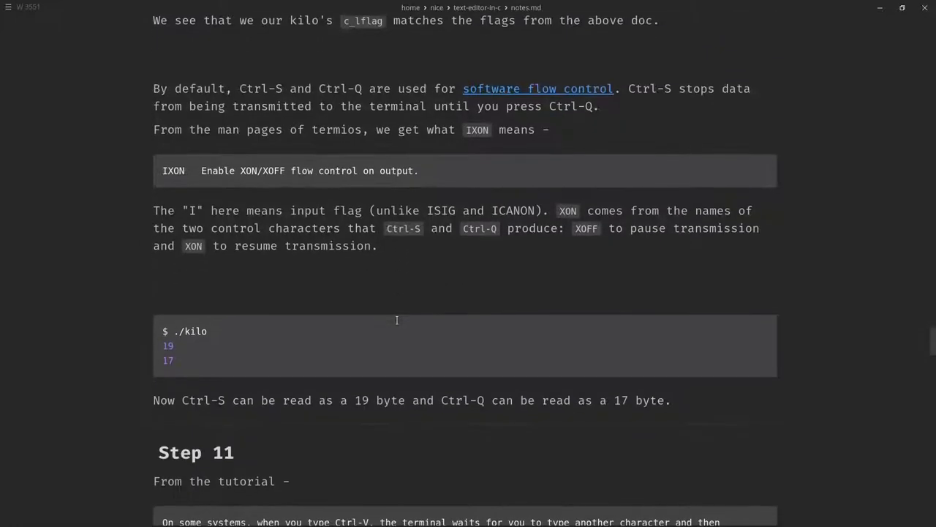
pyautogui.scroll(3)
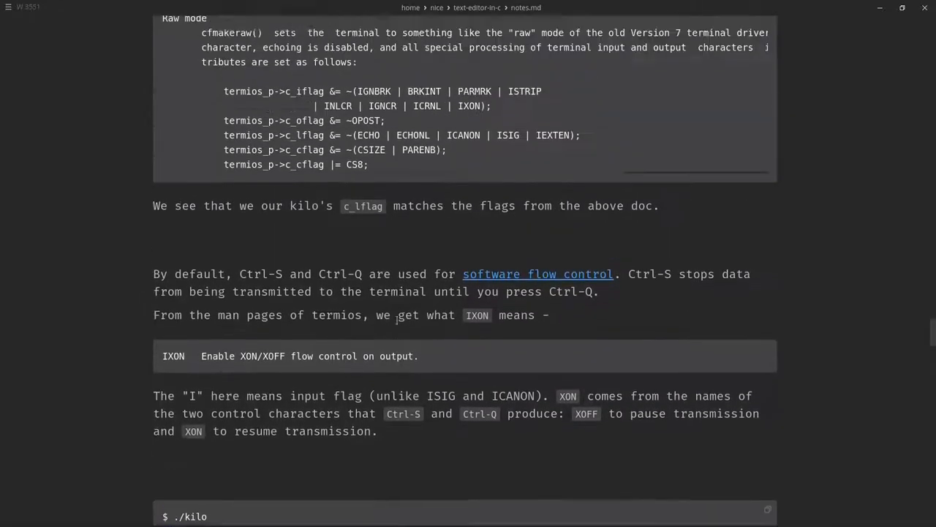
pyautogui.scroll(3)
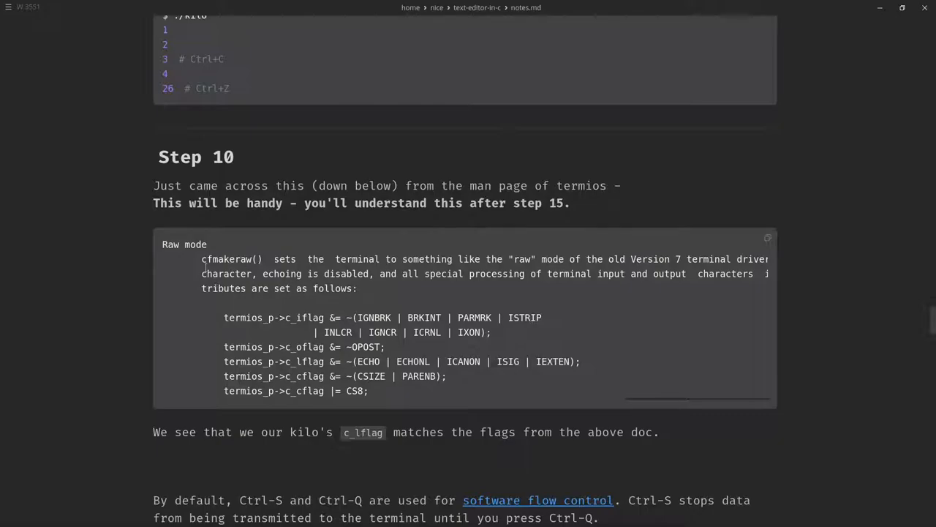
# - Scroll the Raw mode code block sideways and review the surrounding notes
pyautogui.hscroll(-3)
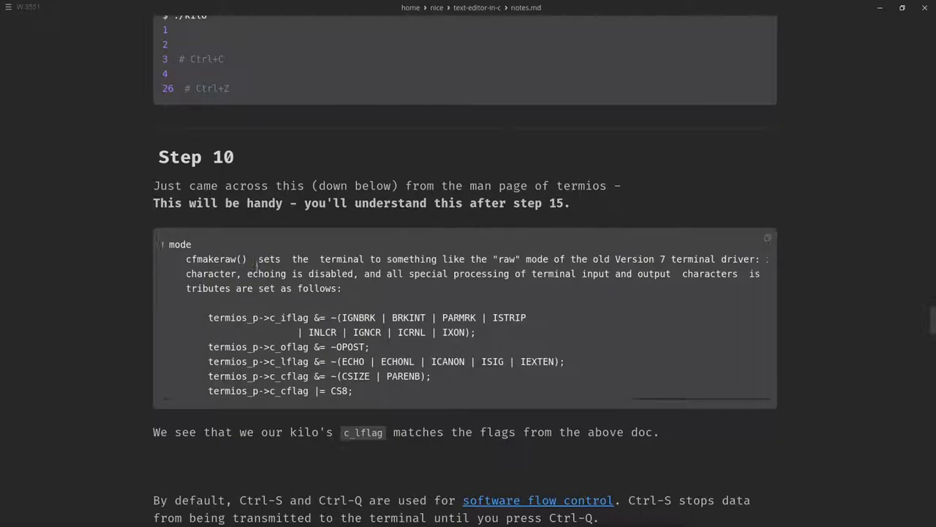
pyautogui.hscroll(3)
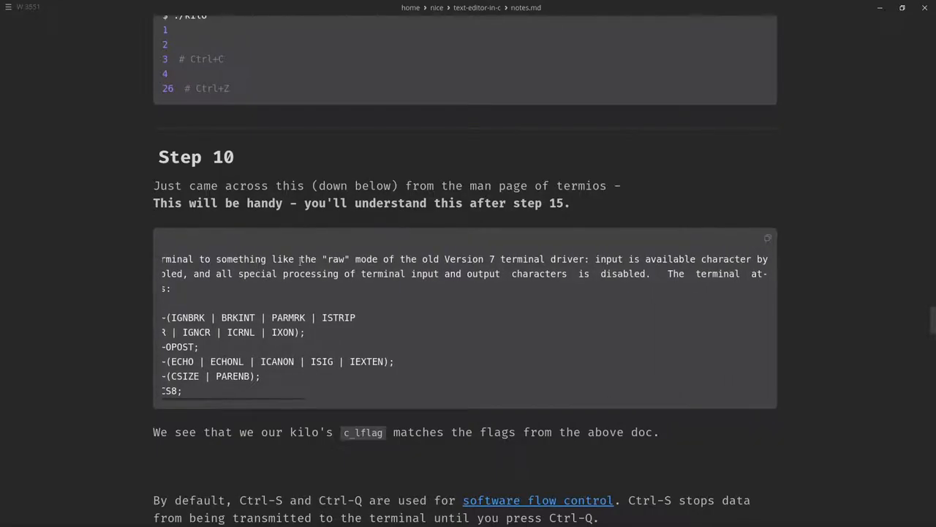
pyautogui.moveTo(501, 287)
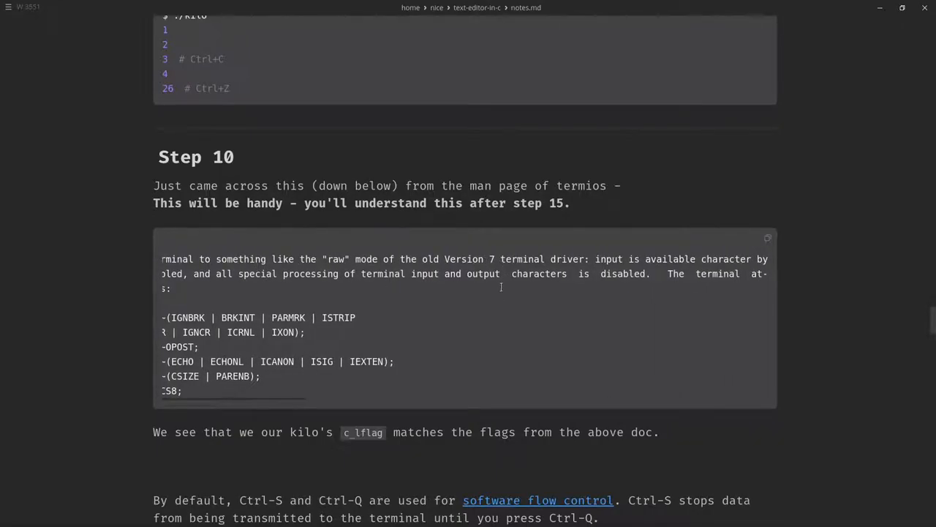
pyautogui.moveTo(578, 321)
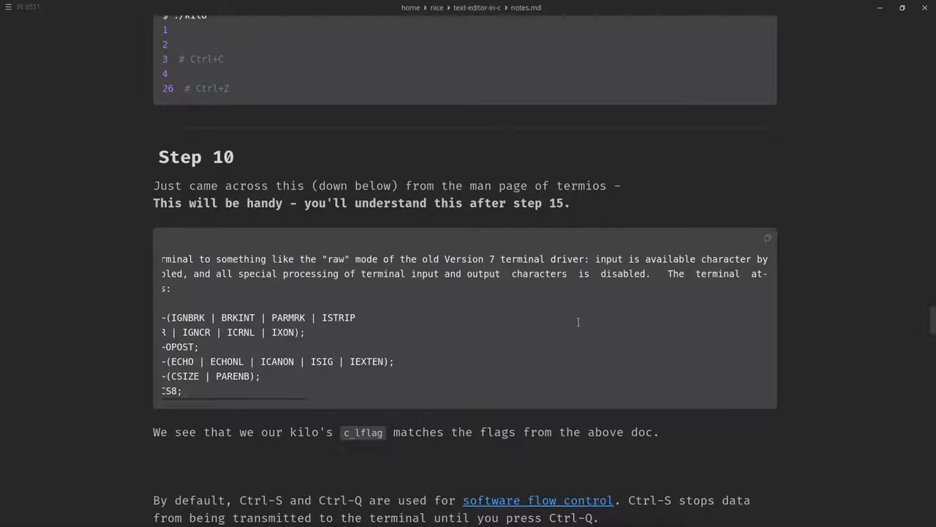
pyautogui.hscroll(-3)
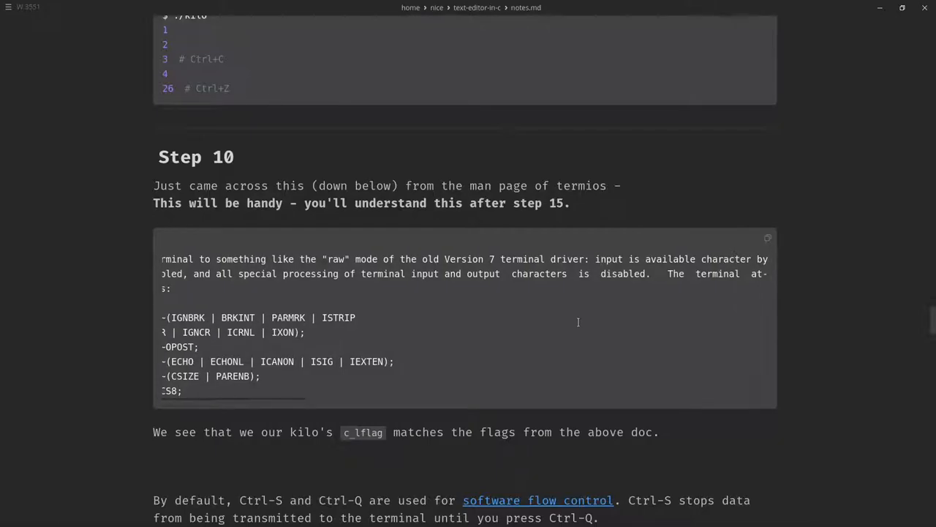
pyautogui.moveTo(602, 316)
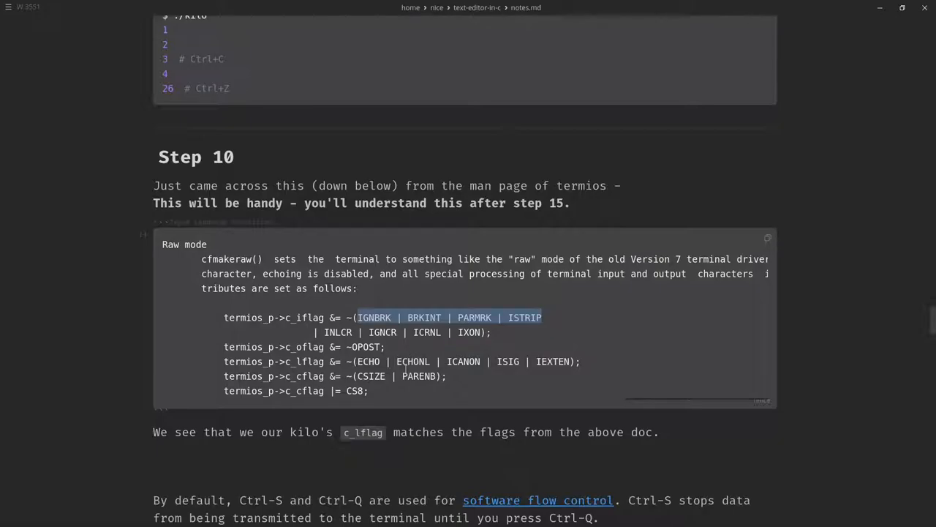
pyautogui.scroll(3)
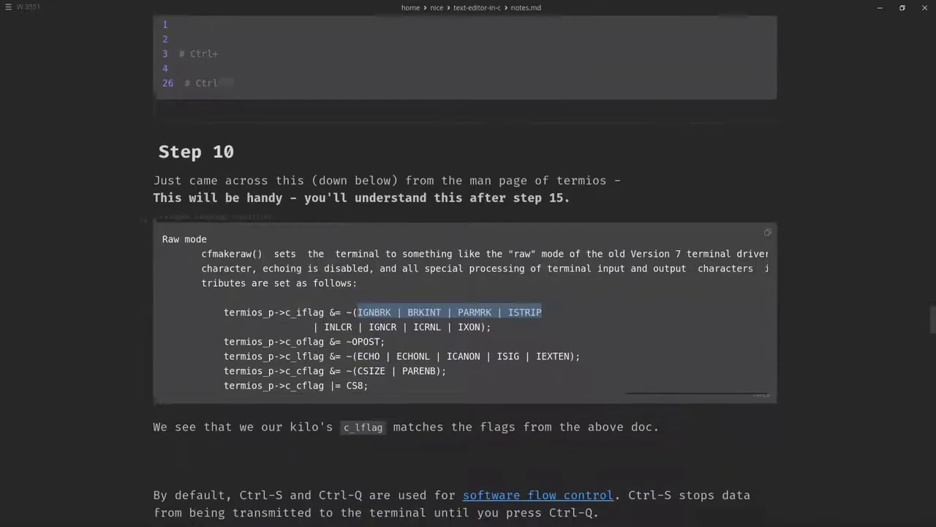
pyautogui.scroll(3)
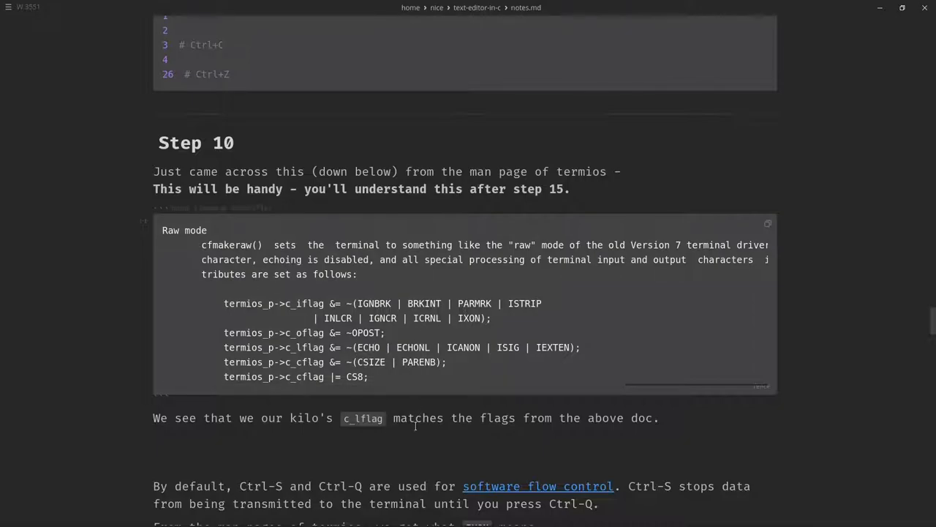
# - Scroll the notes down to Step 11's Ctrl-V passage
pyautogui.scroll(-3)
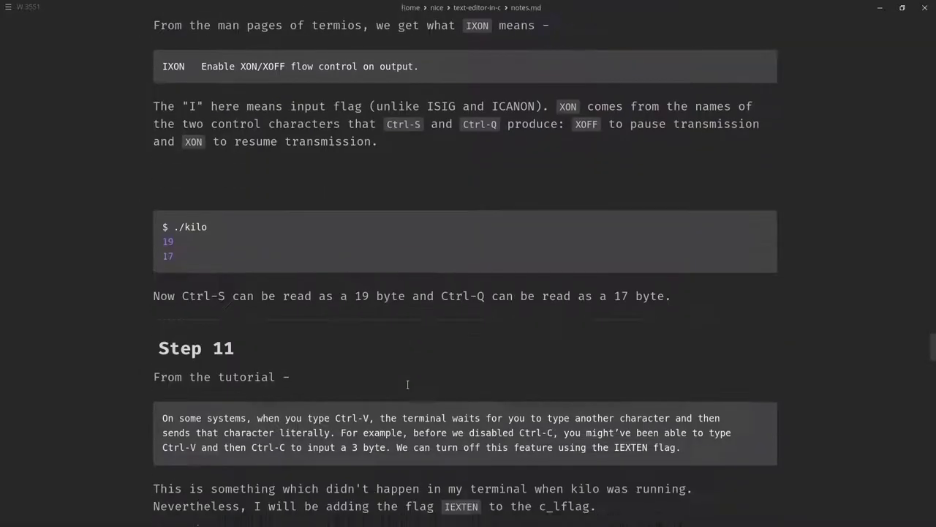
pyautogui.scroll(-3)
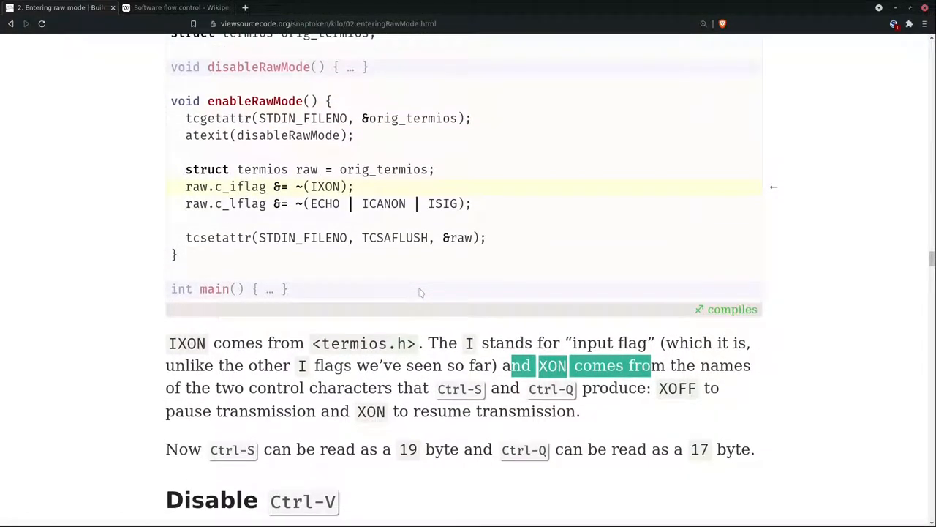
pyautogui.scroll(-3)
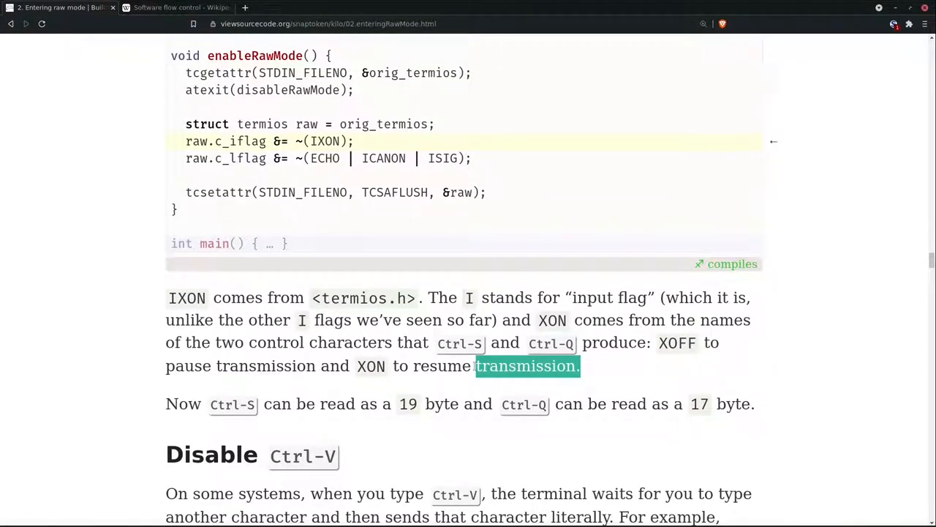